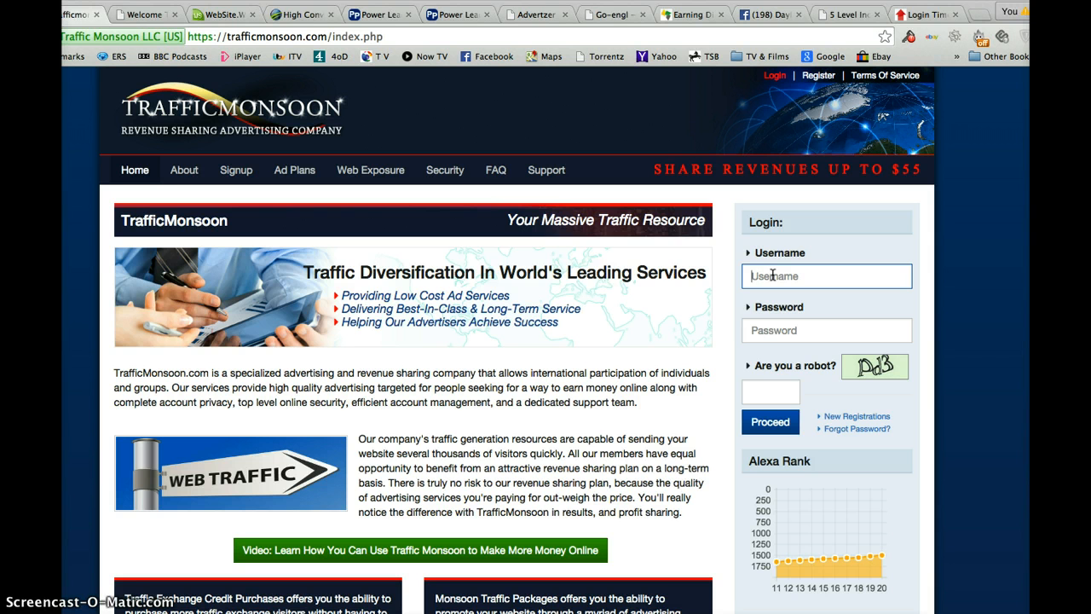
- Log in as 'Dan' with the password and robot-check code
type("DanielK")
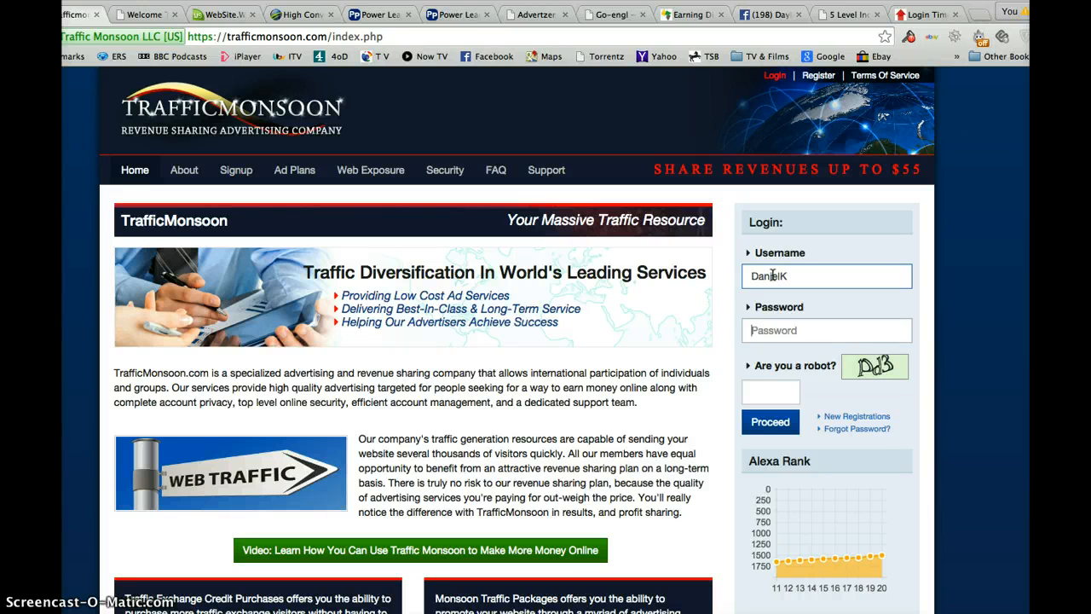
left_click(827, 330)
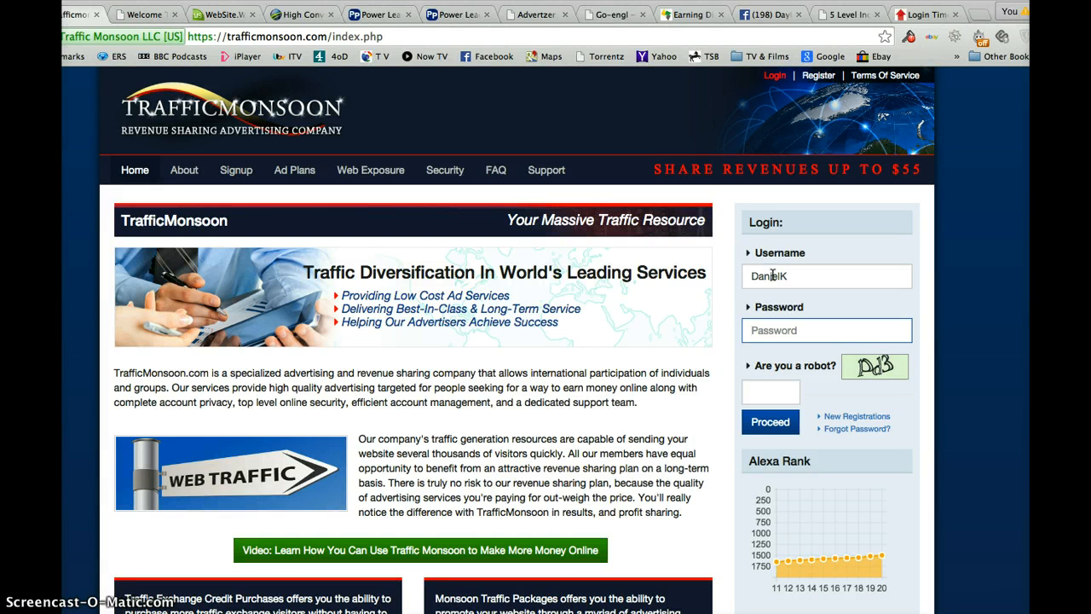
type("password")
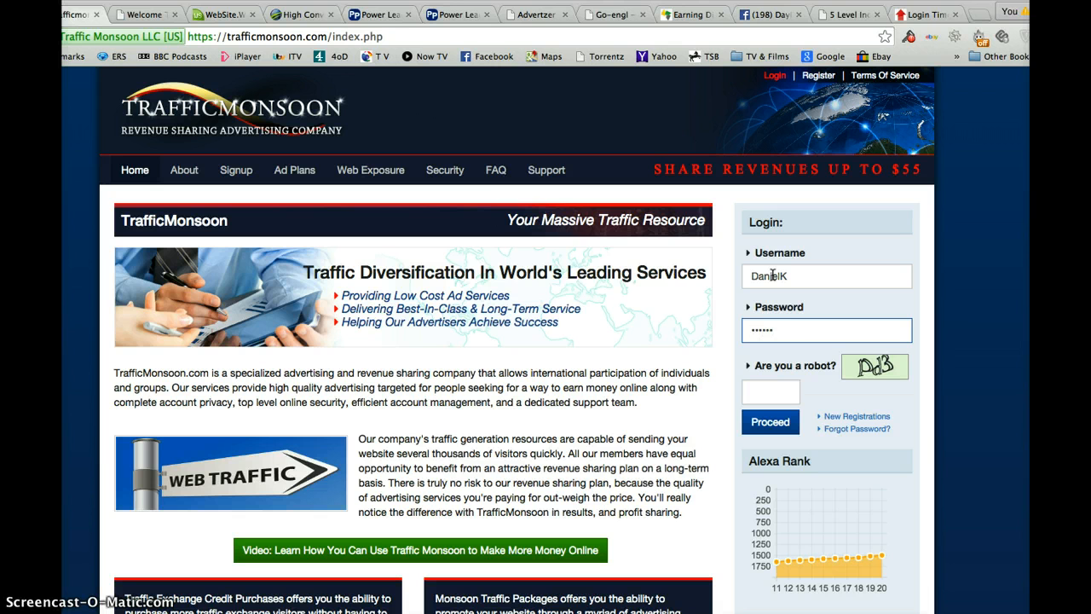
left_click(770, 391)
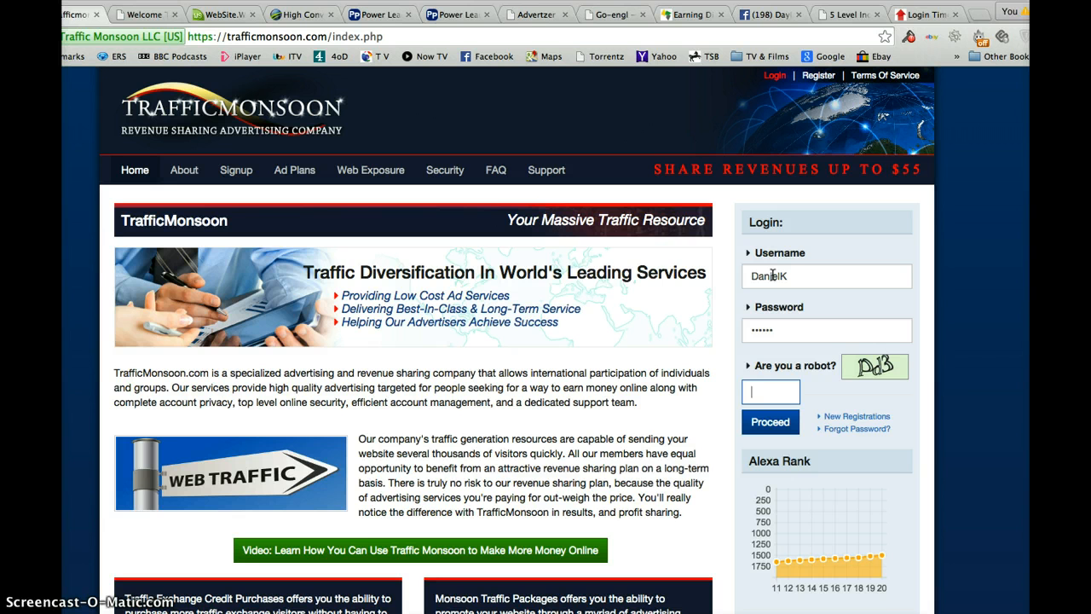
type("p")
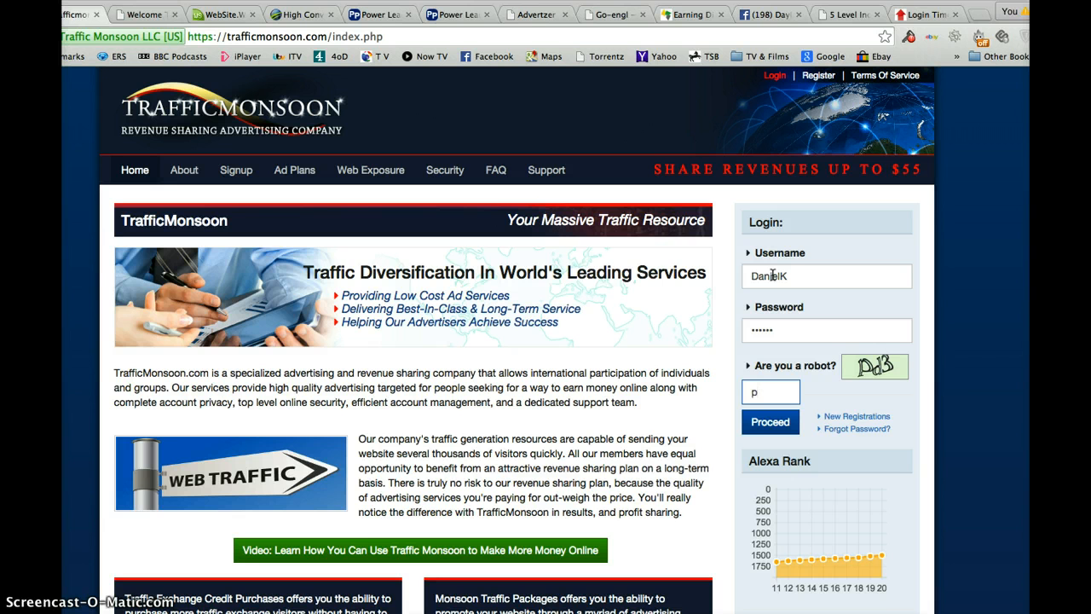
type("d3")
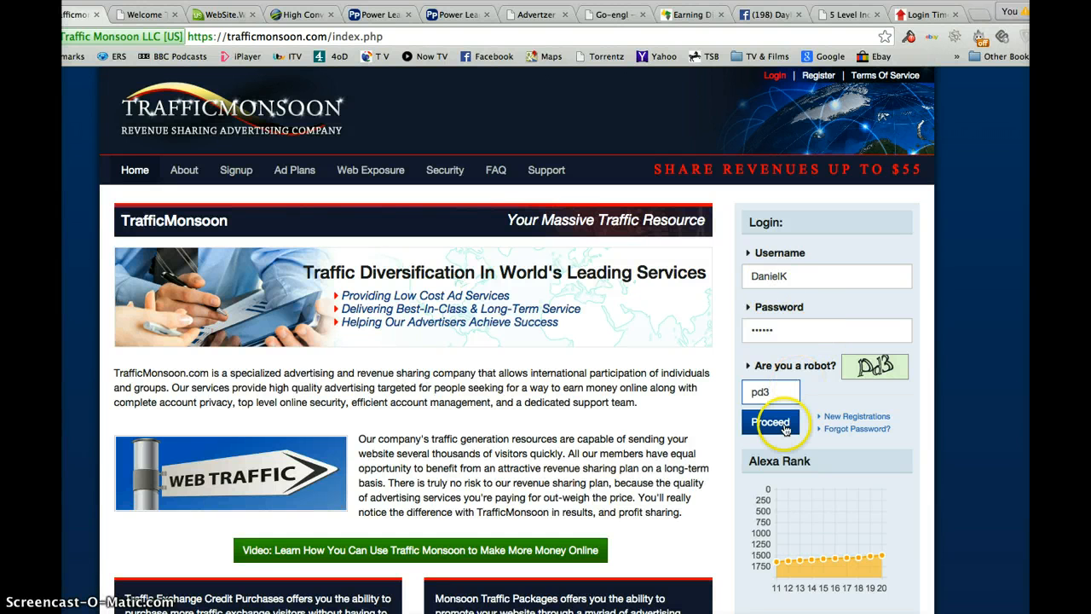
left_click(770, 422)
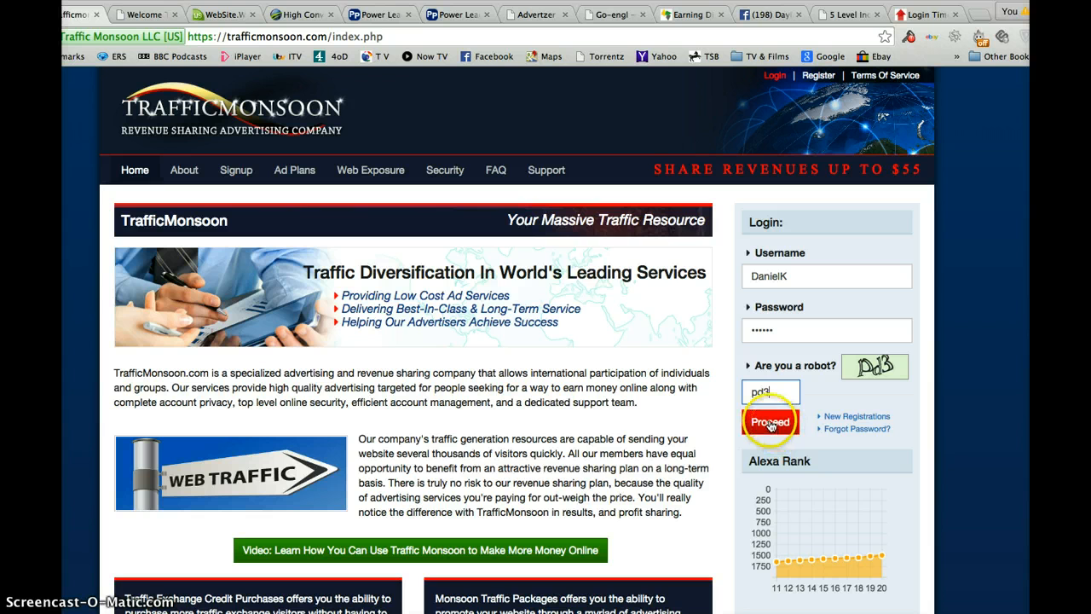
- Enter robot code 'pd3', submit, then leave the ad for the dashboard
type("pd3")
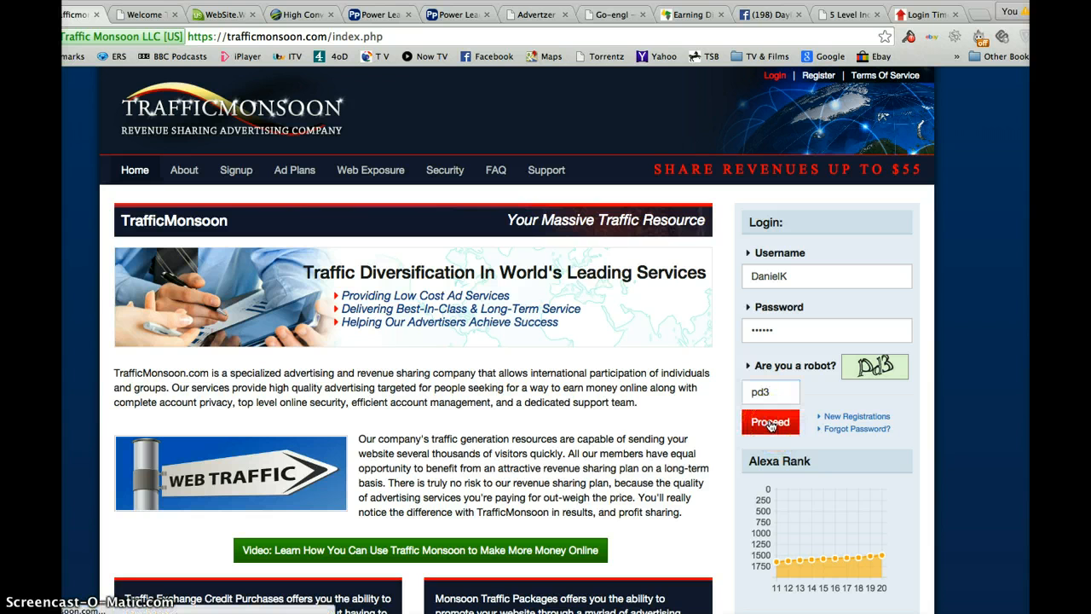
left_click(769, 422)
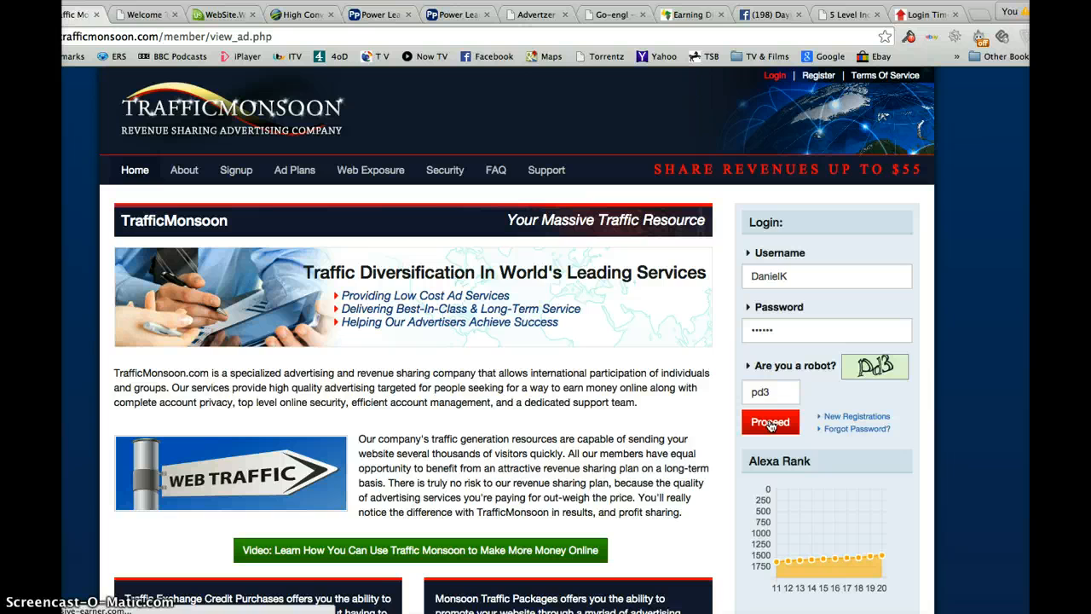
left_click(769, 422)
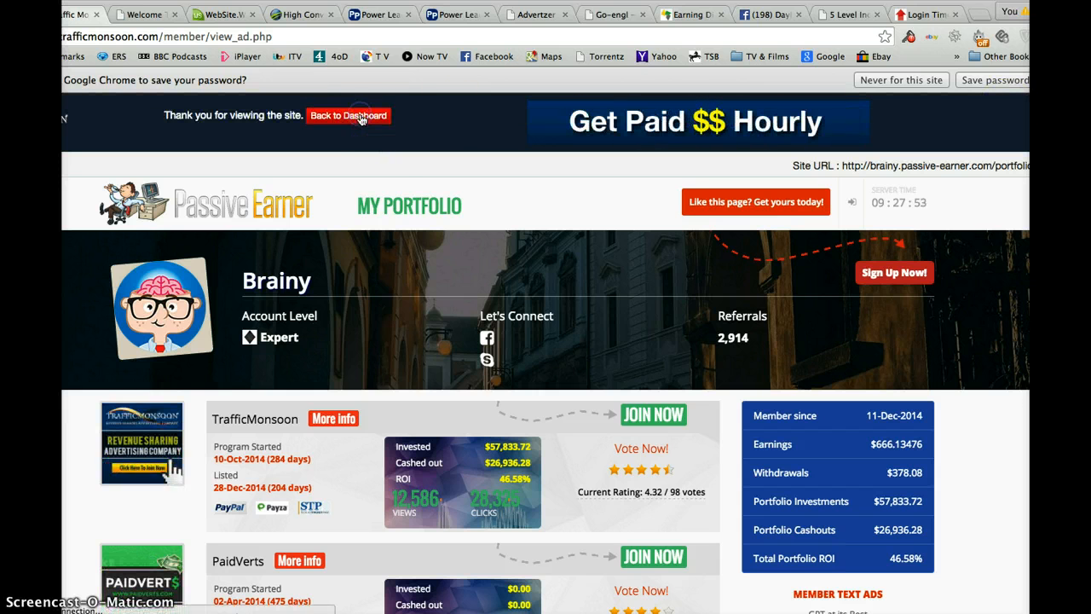
left_click(348, 115)
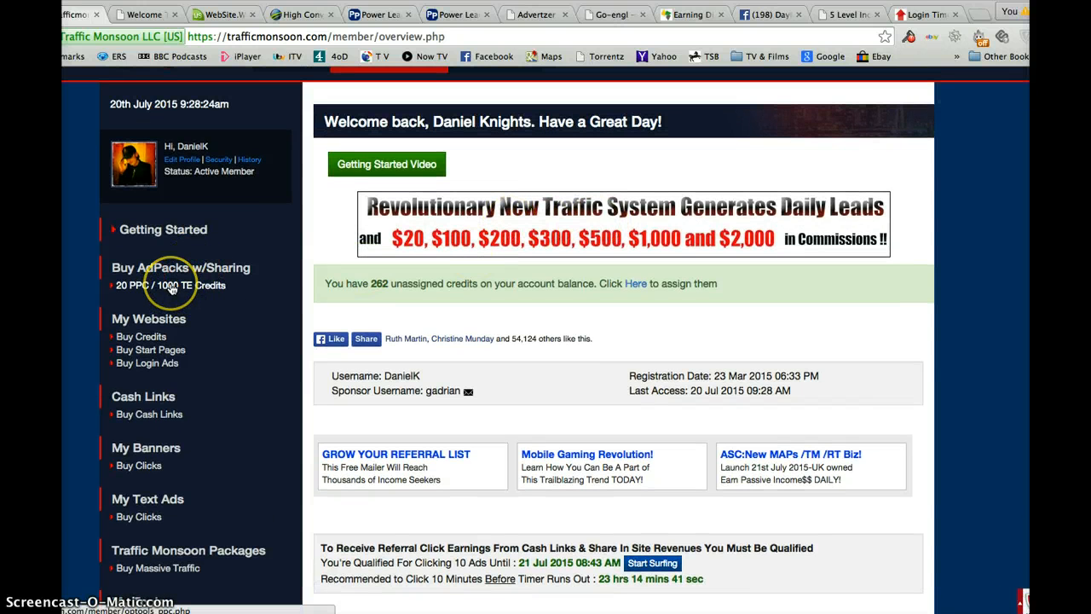
- Go to Buy AdPacks w/Sharing and start a new banner ad
left_click(180, 268)
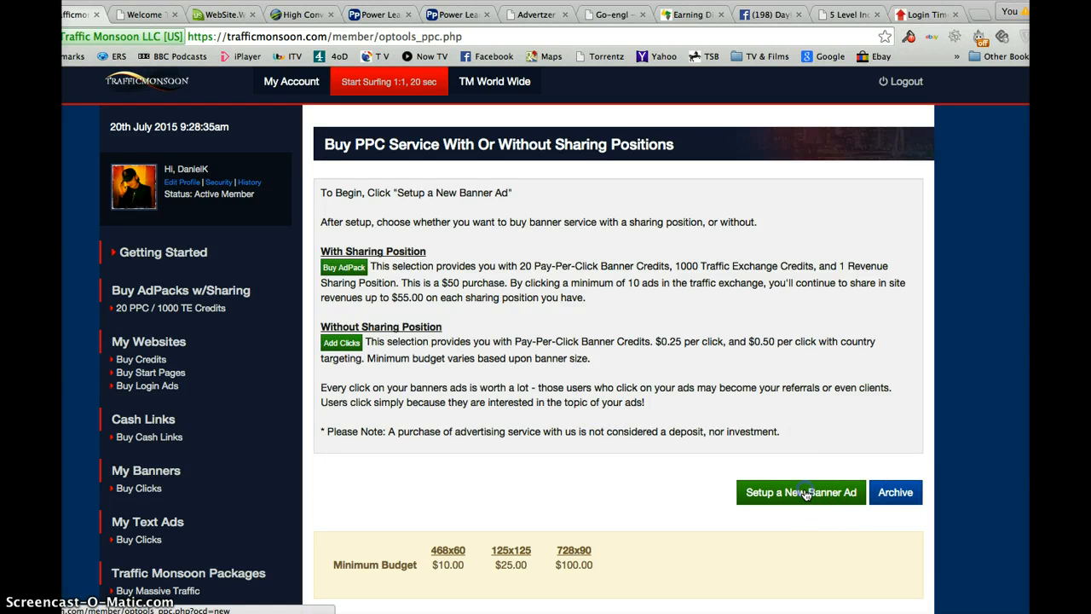
left_click(801, 492)
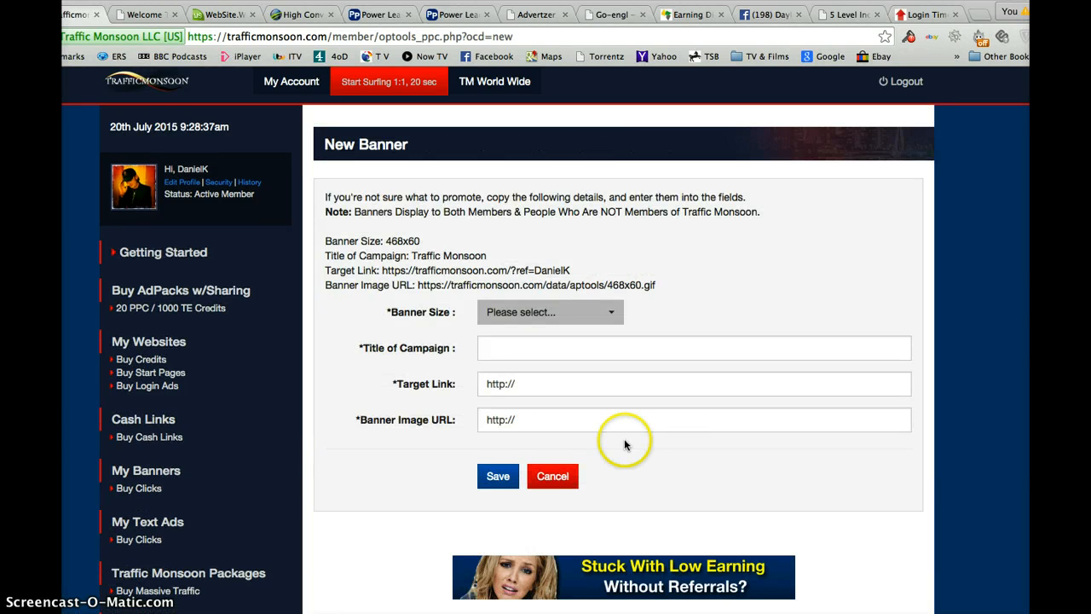
left_click(516, 420)
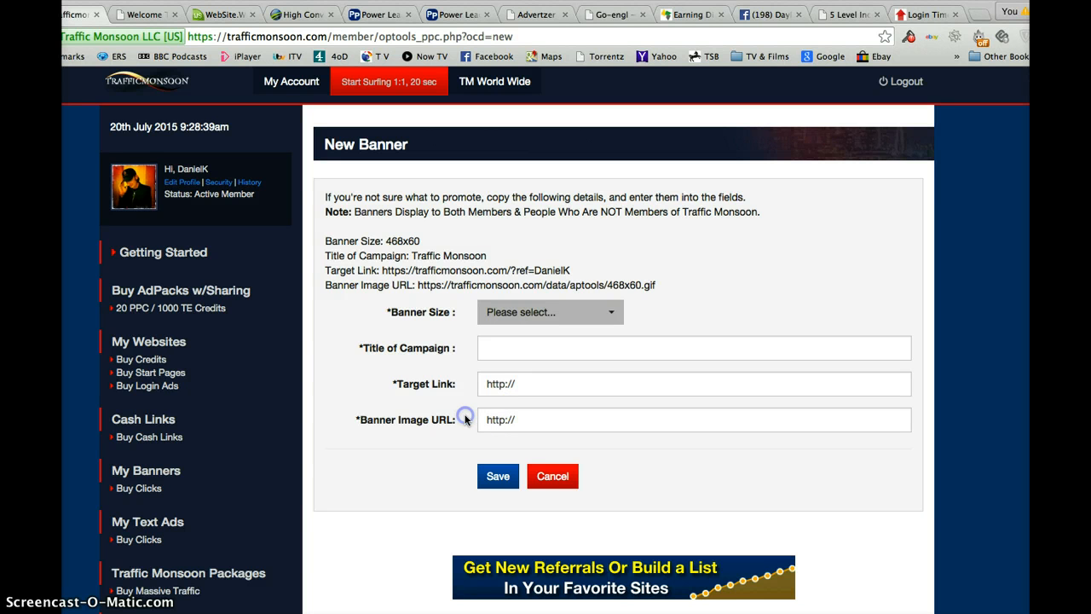
type("http://theopen.in/wp-content/uploads/2015/07/PLS-468-Banner.jpg")
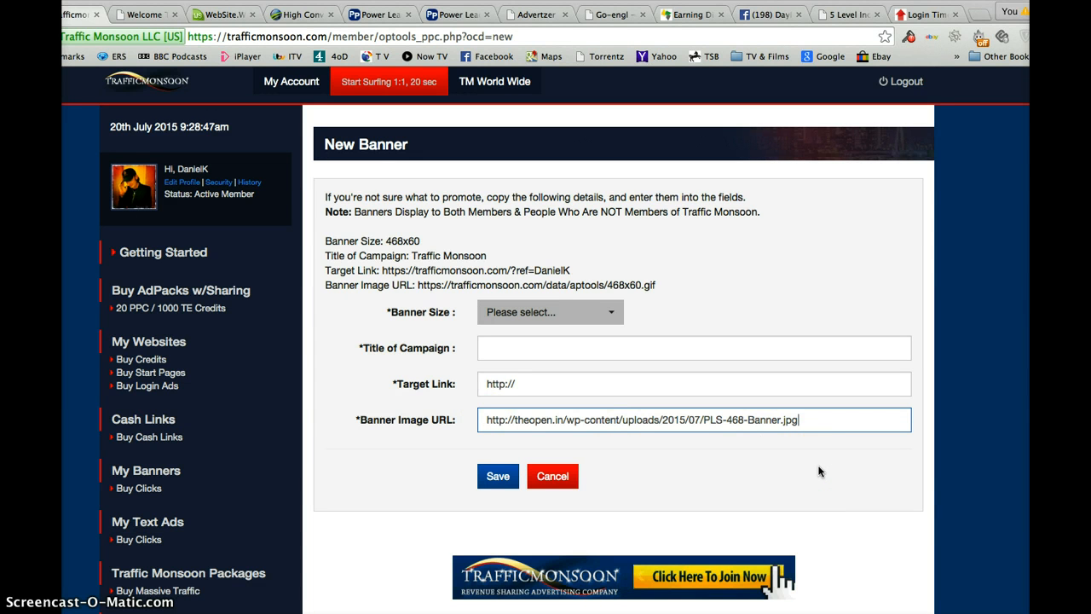
mouse_move(715, 490)
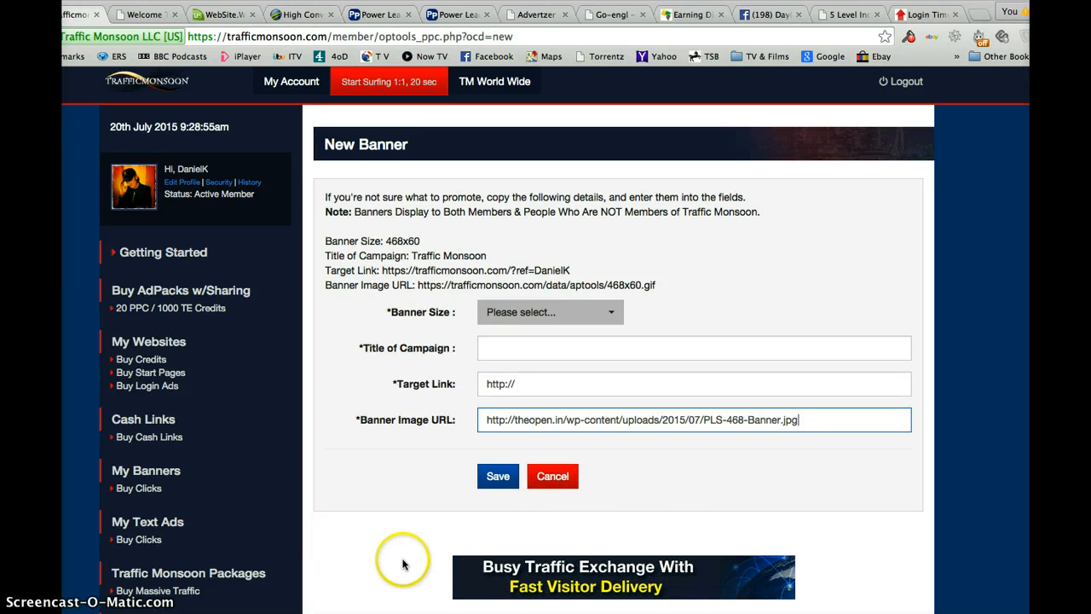
mouse_move(373, 503)
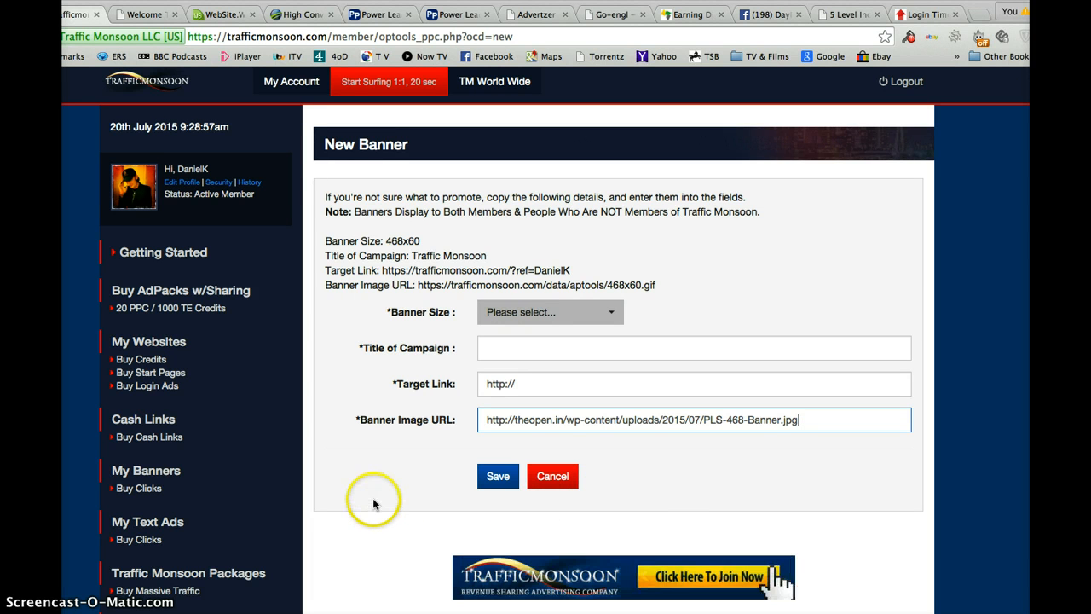
mouse_move(355, 452)
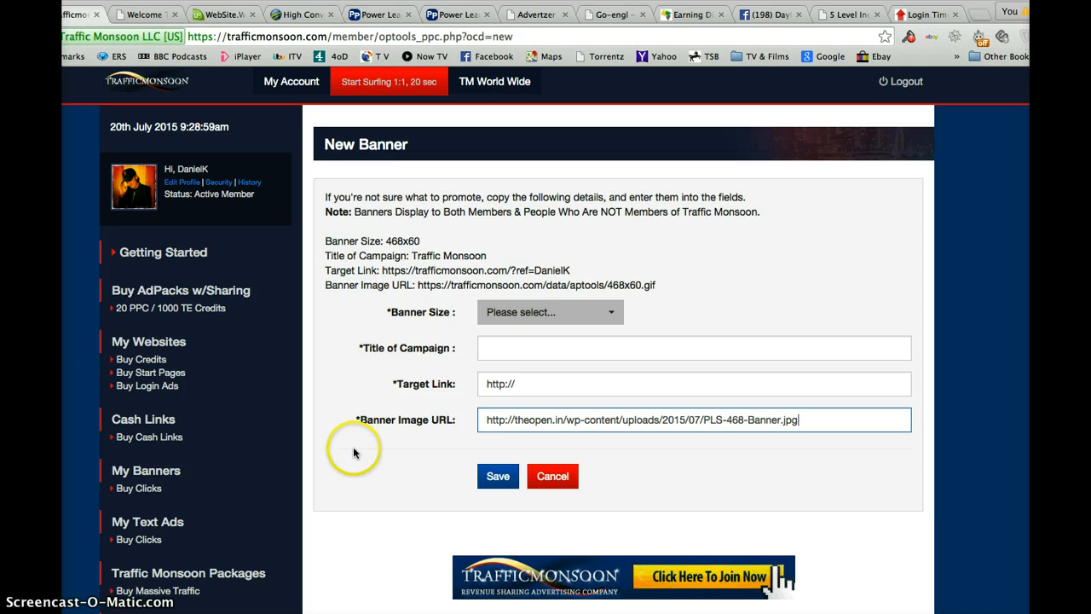
mouse_move(381, 519)
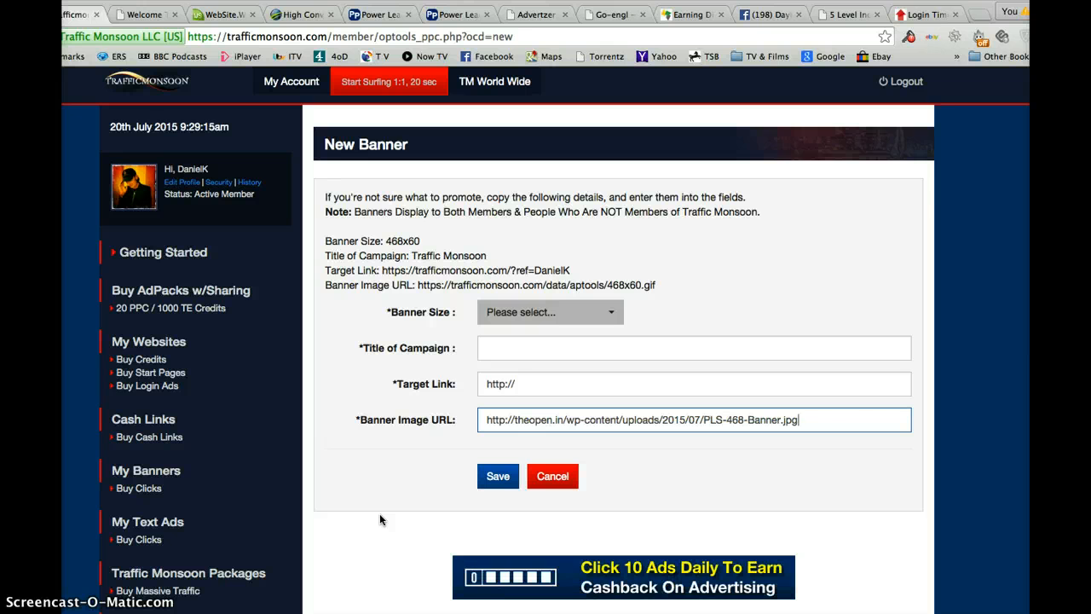
mouse_move(396, 482)
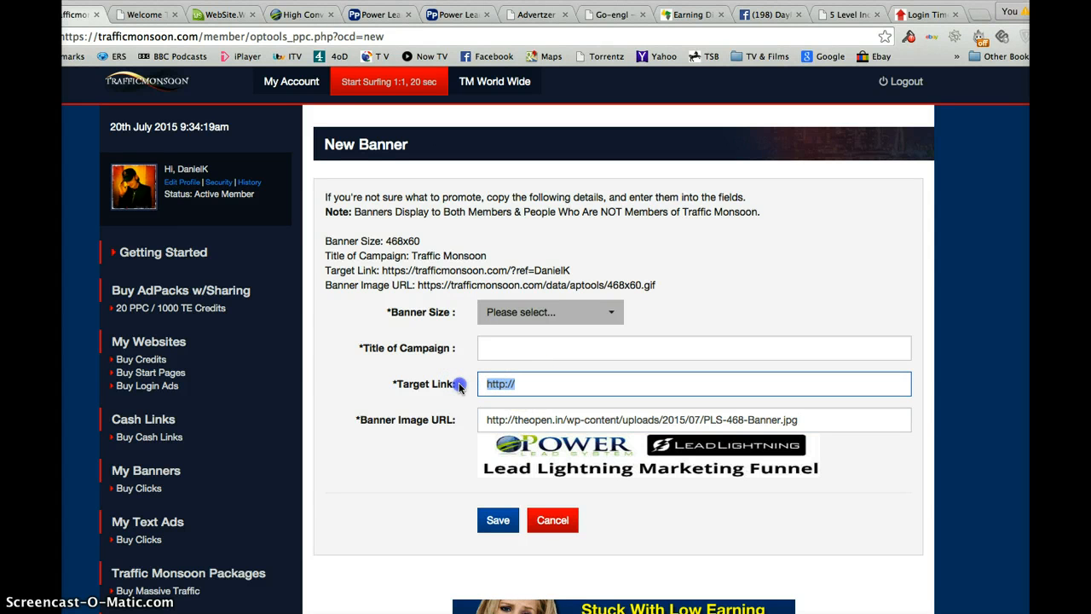
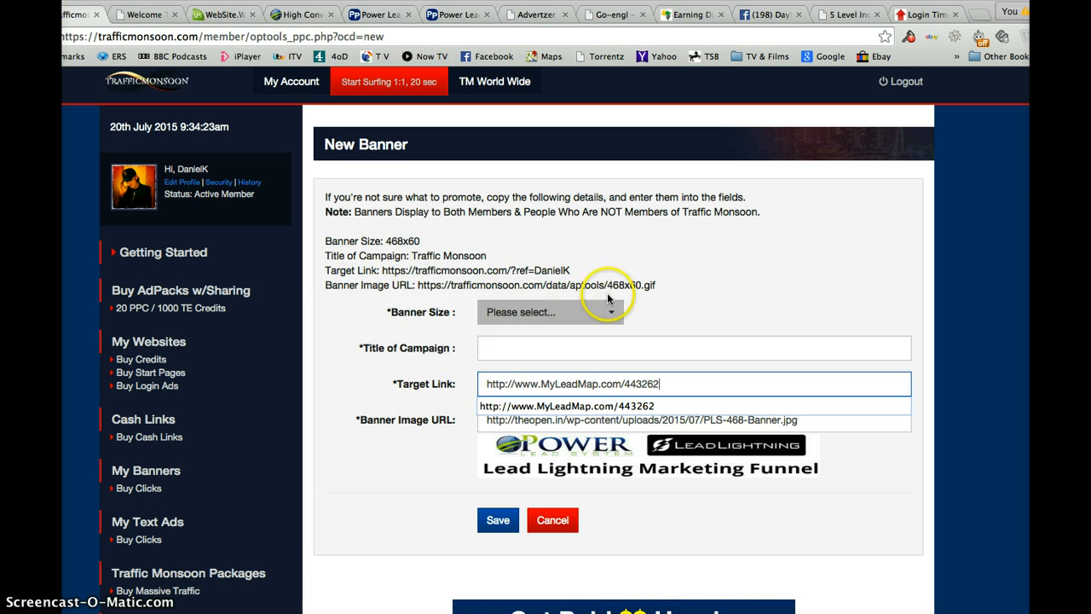
left_click(550, 312)
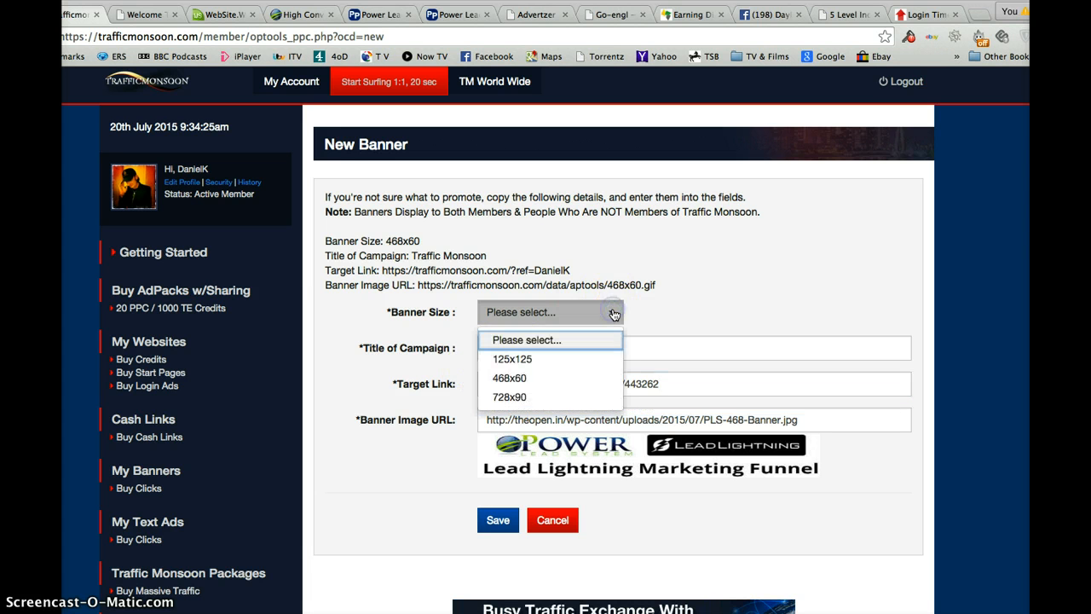
mouse_move(555, 382)
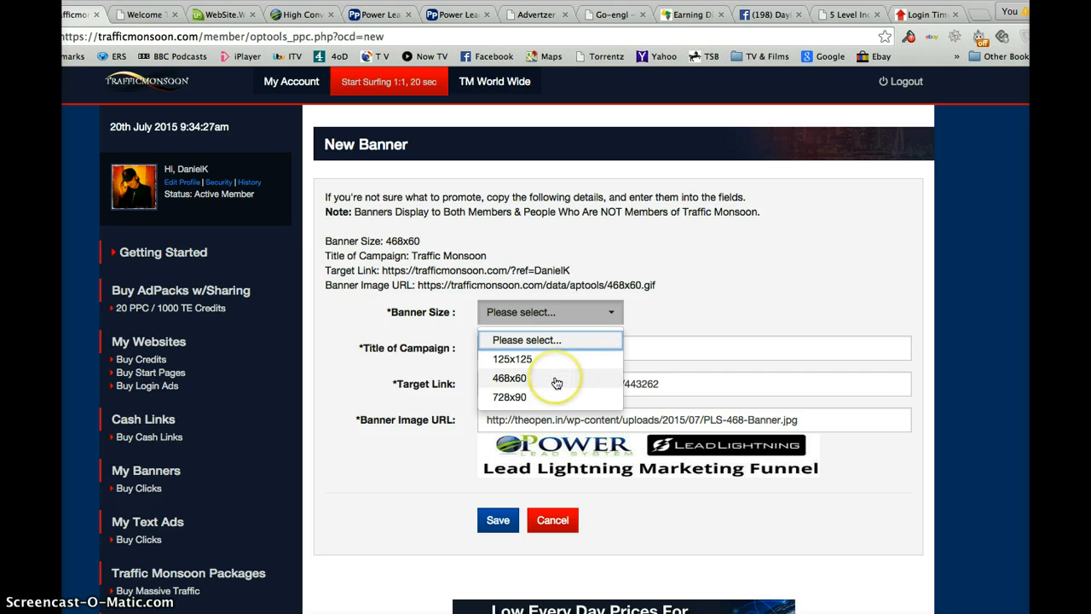
left_click(509, 377)
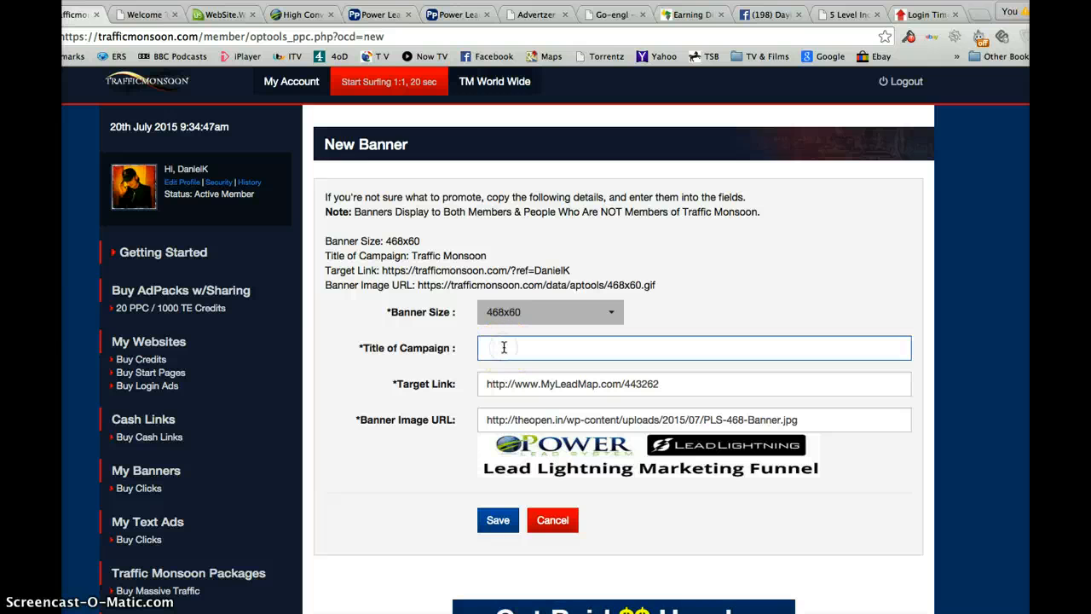
- Title the campaign 'Lead Lighning - 2' using the autocomplete suggestion
type("L")
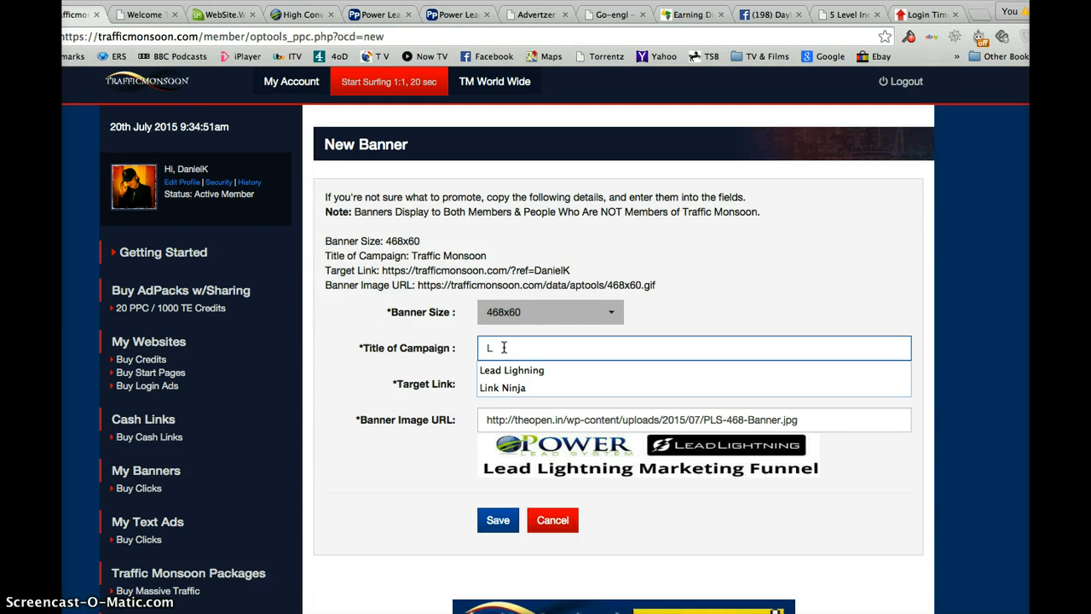
left_click(512, 370)
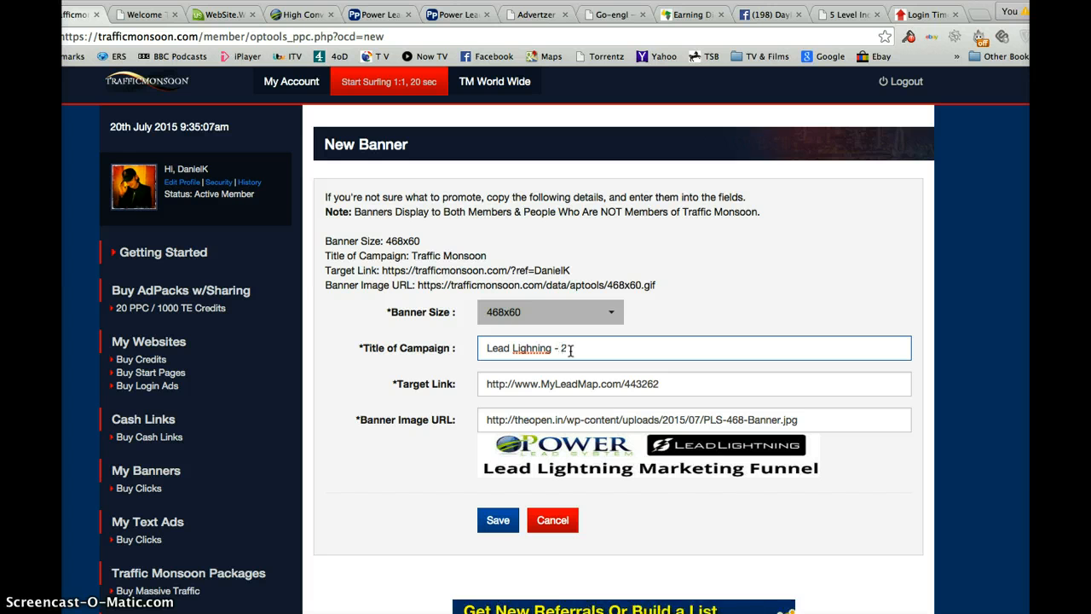
left_click(546, 348)
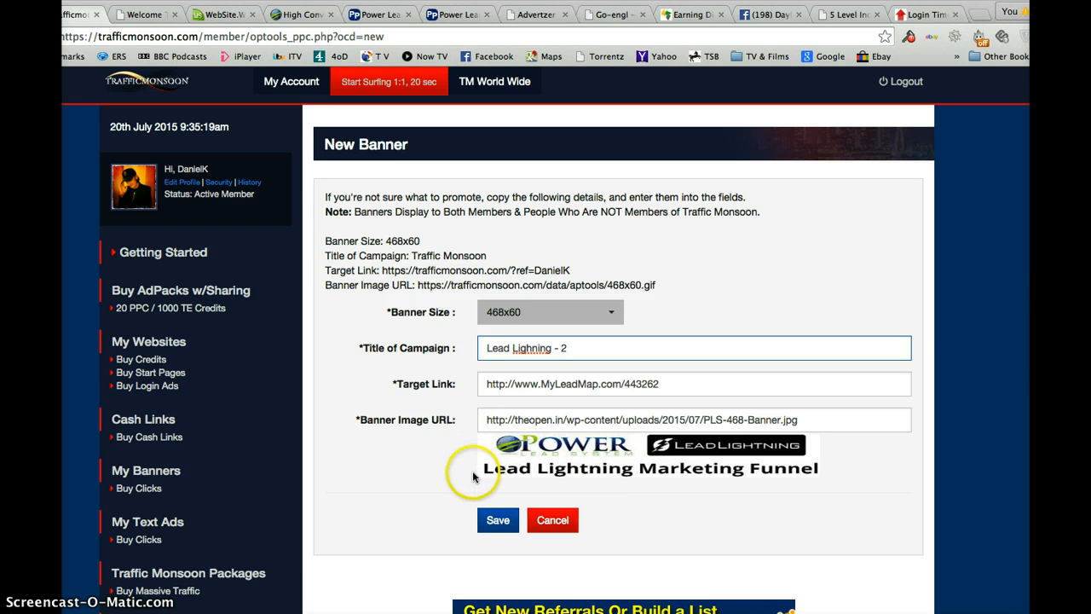
mouse_move(517, 470)
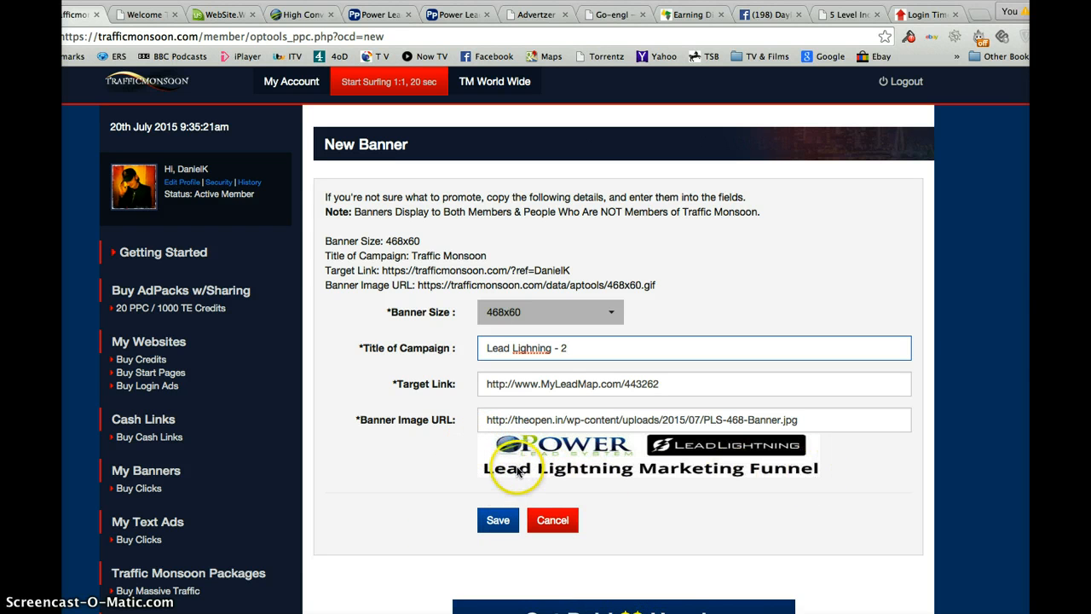
mouse_move(682, 463)
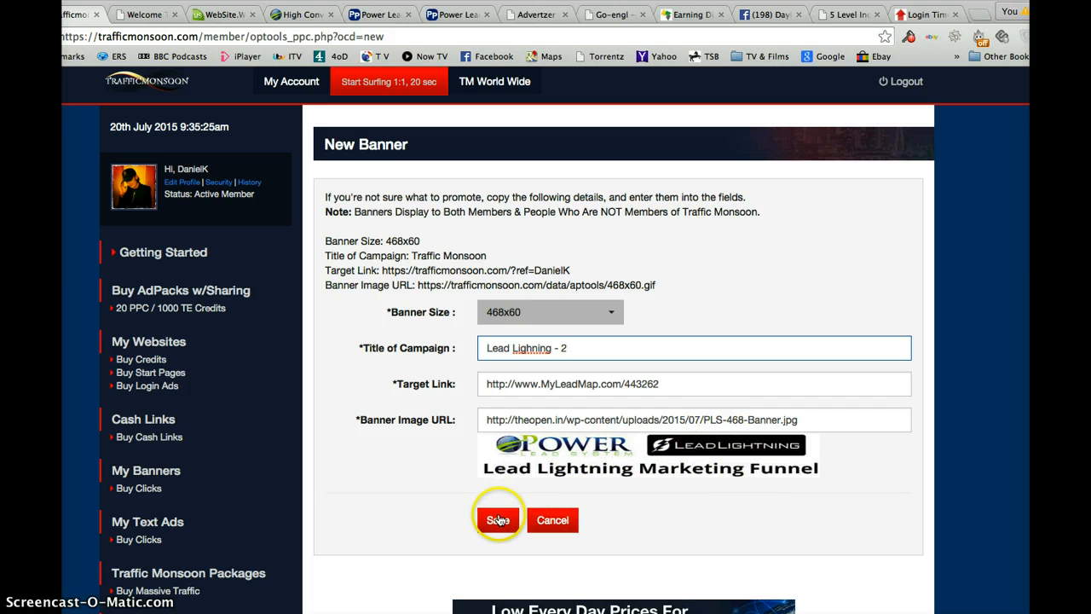
- Save the banner and play the activation video until it activates
left_click(497, 520)
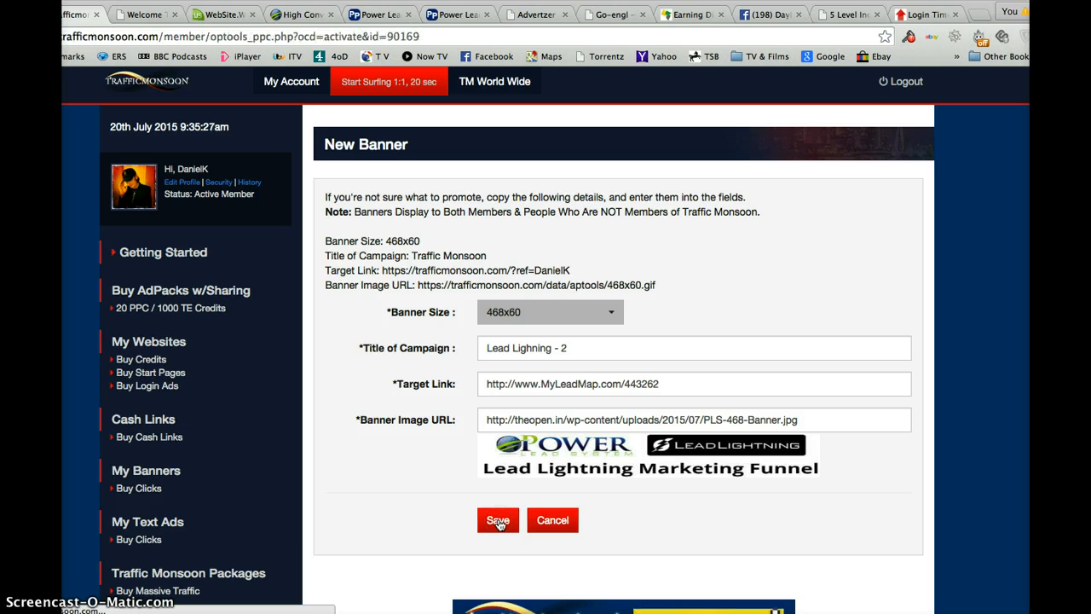
left_click(498, 520)
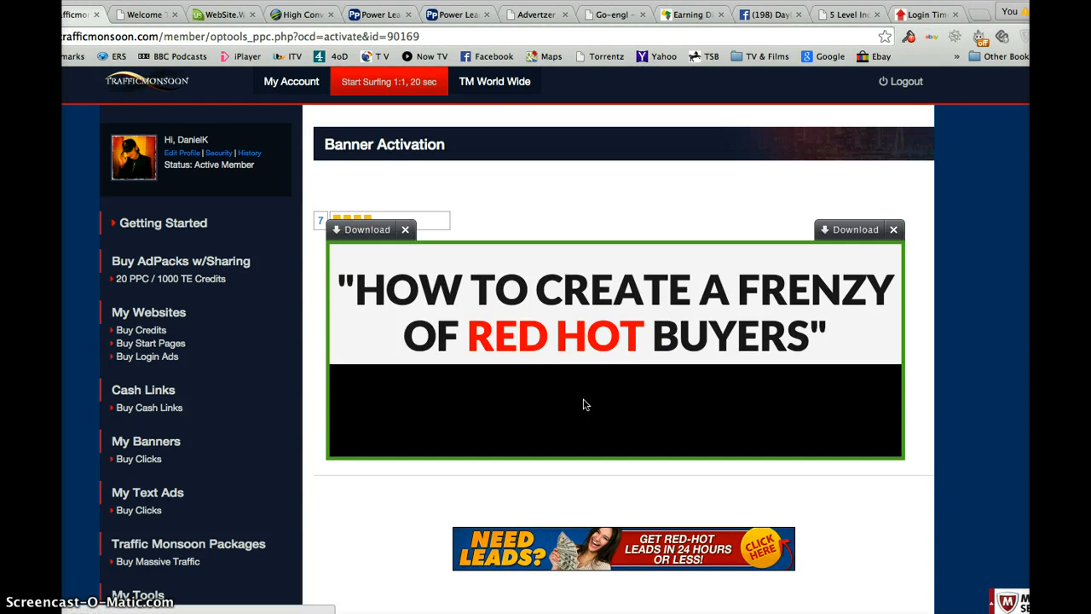
left_click(567, 409)
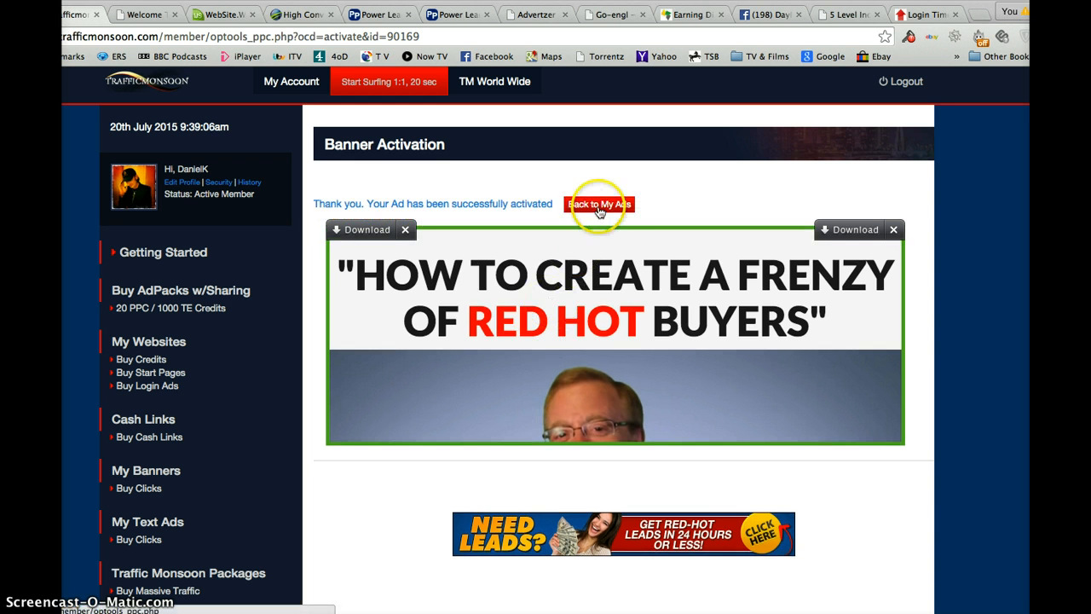
- Return to My Ads and scroll to the #90169 Lead Lighning - 2 entry
left_click(600, 204)
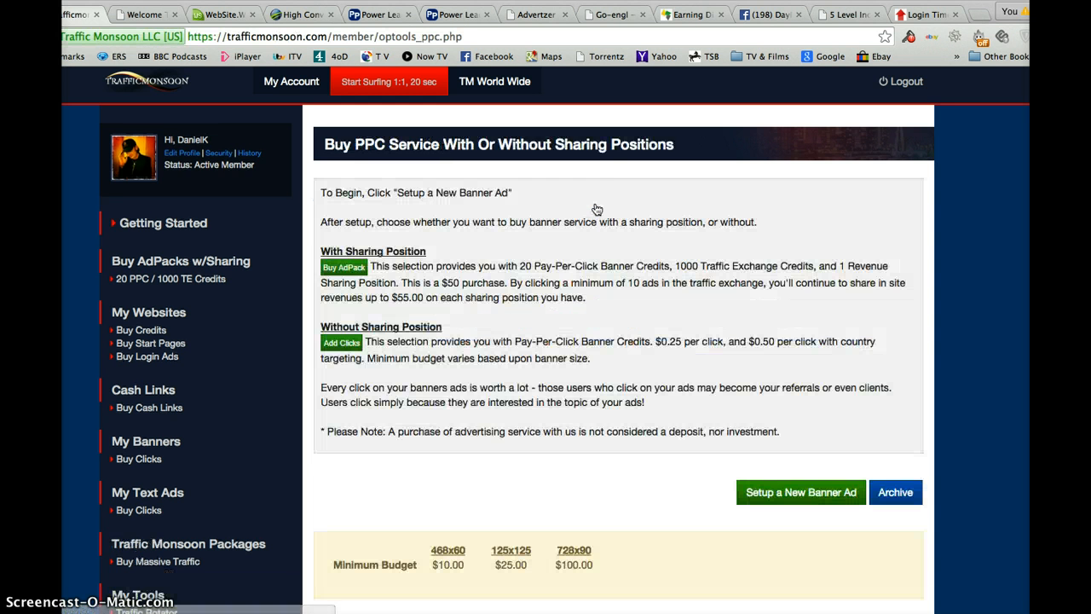
scroll("down", 3)
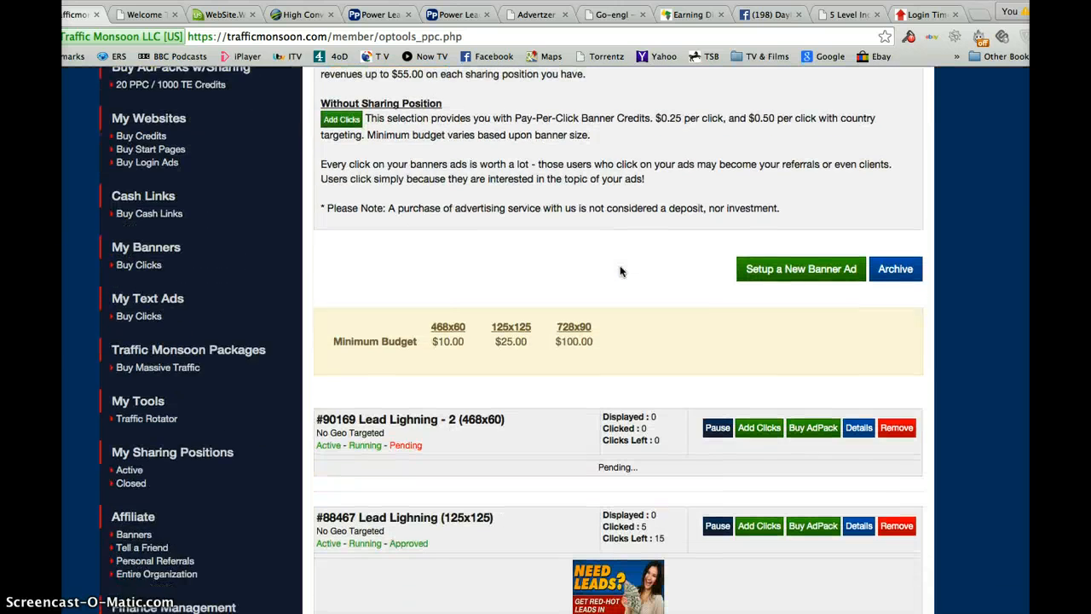
scroll("down", 3)
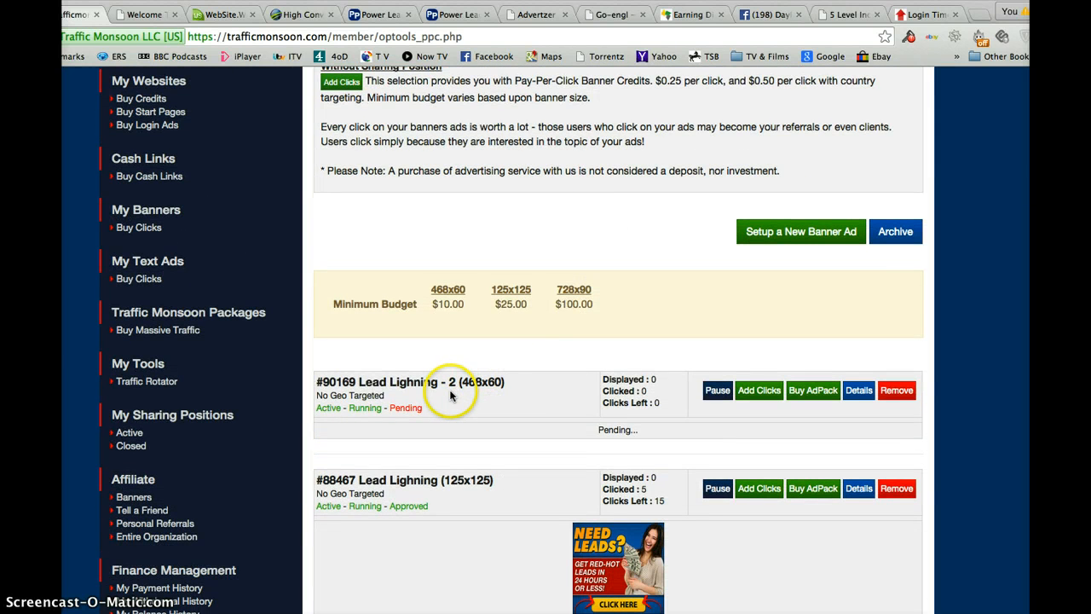
mouse_move(425, 417)
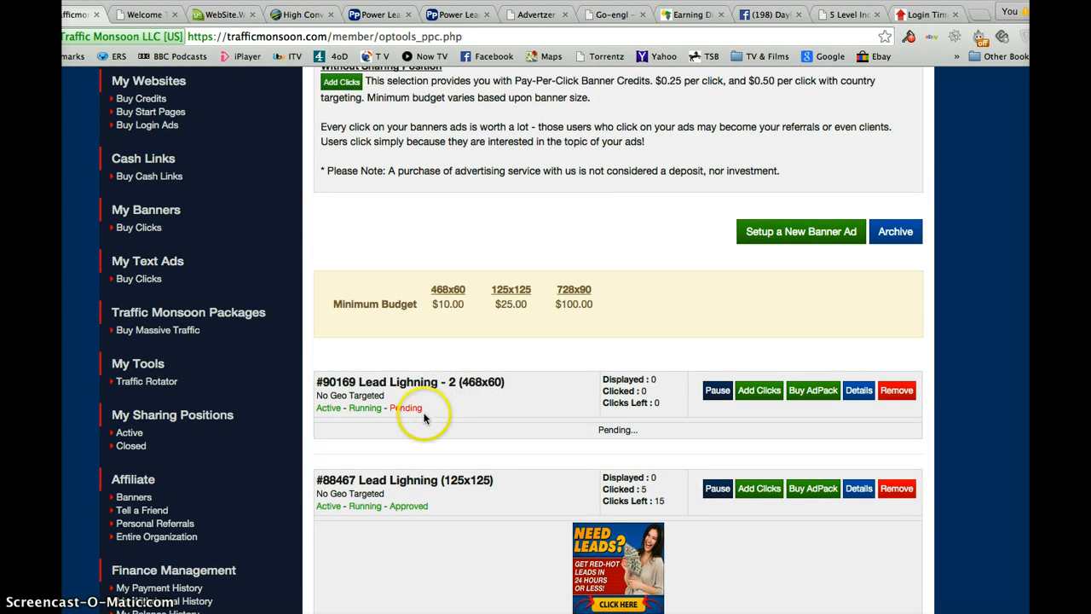
mouse_move(812, 391)
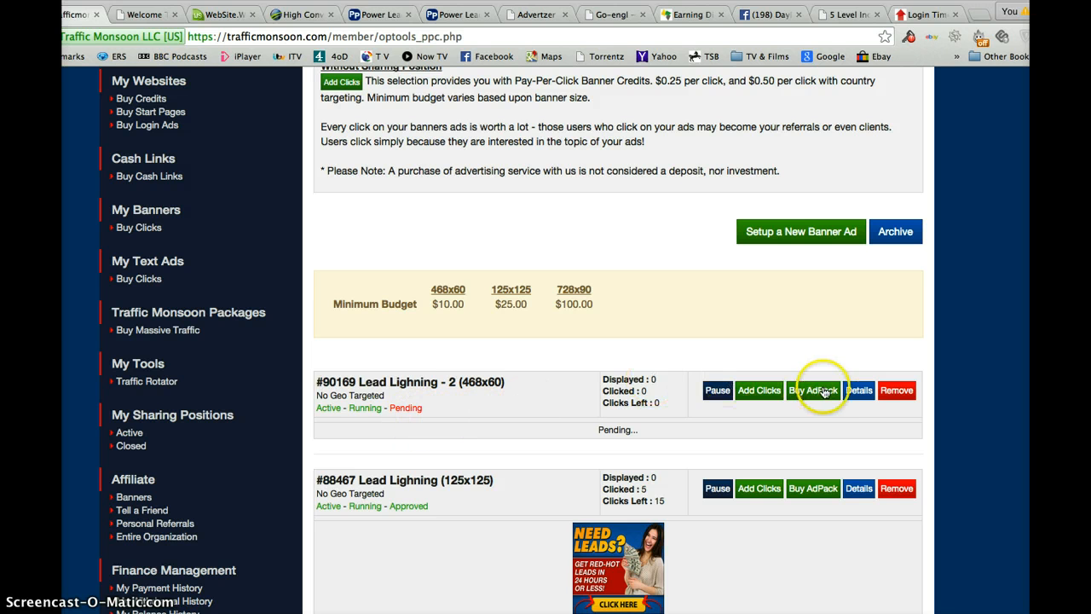
- Start a $50 AdPack purchase for banner #90169, paid from account balance
left_click(813, 389)
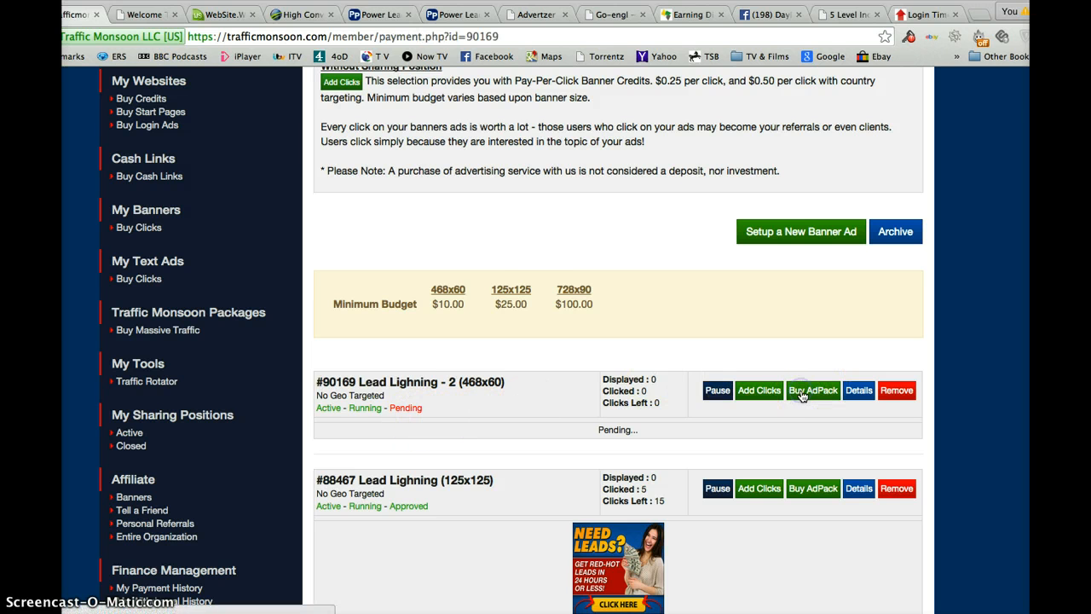
left_click(813, 390)
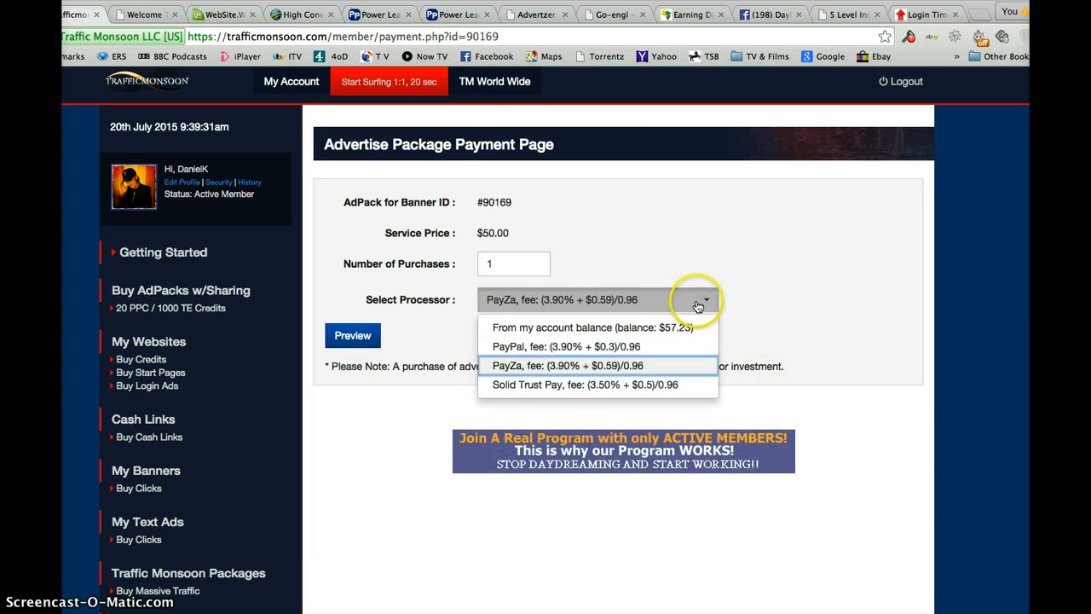
left_click(592, 328)
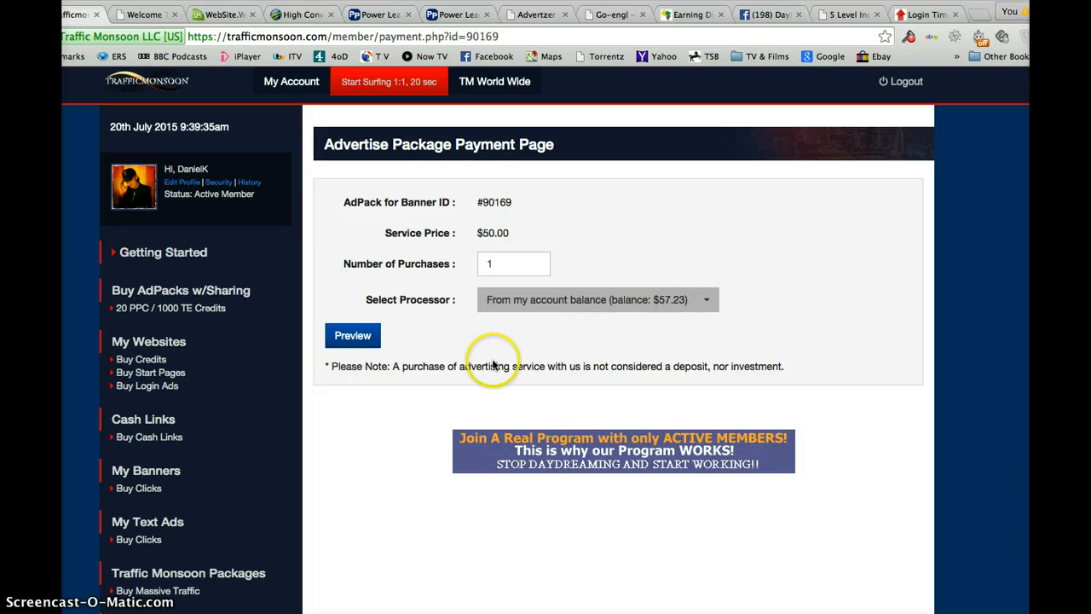
left_click(353, 335)
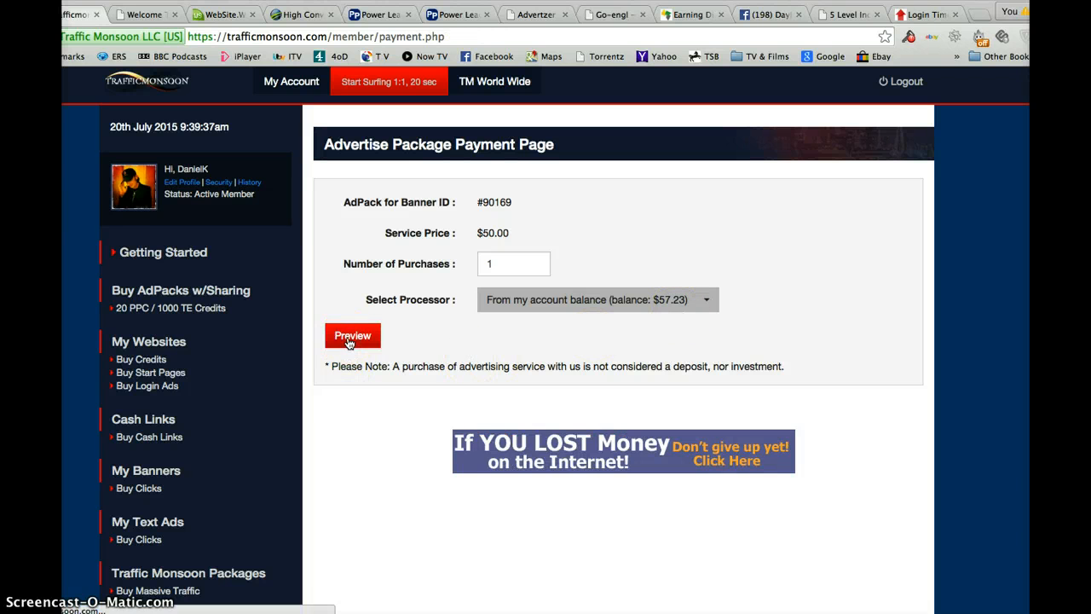
- Preview and pay $50 from account balance, confirming OK in the browser dialog
left_click(352, 335)
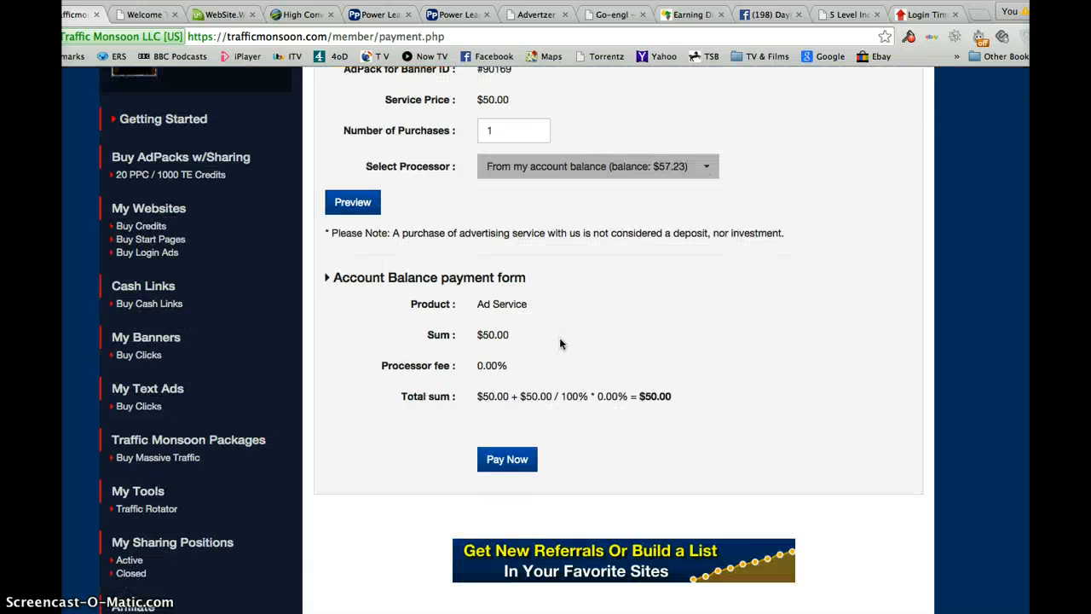
left_click(507, 459)
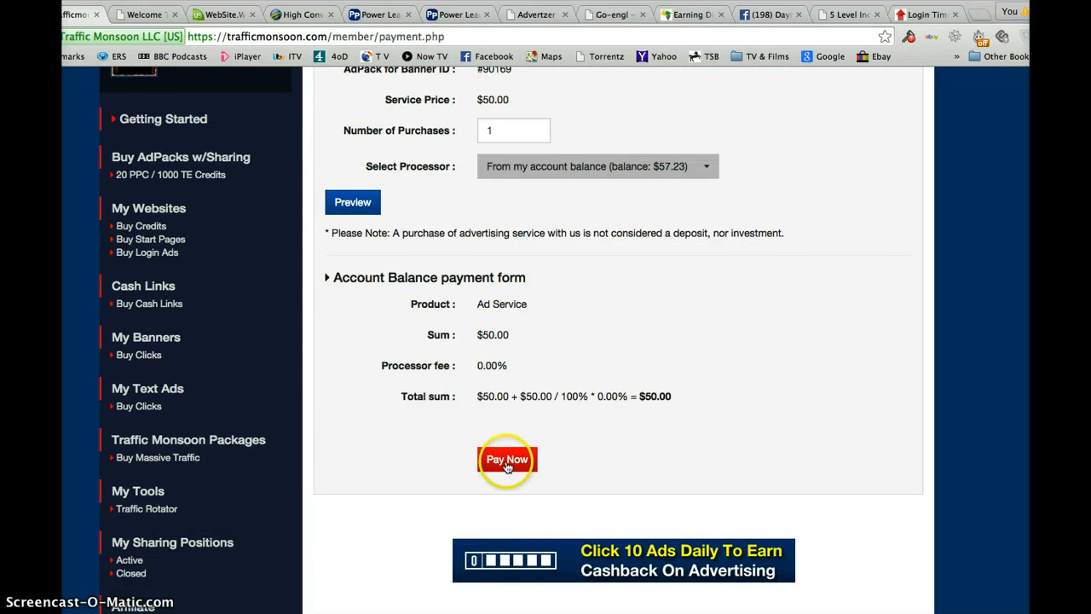
left_click(507, 459)
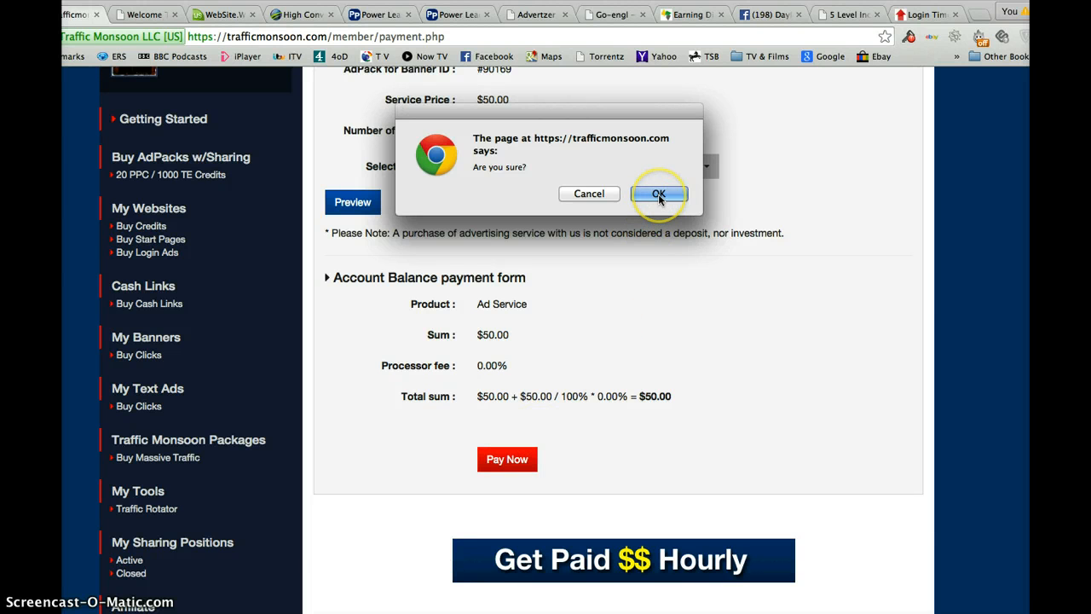
left_click(659, 194)
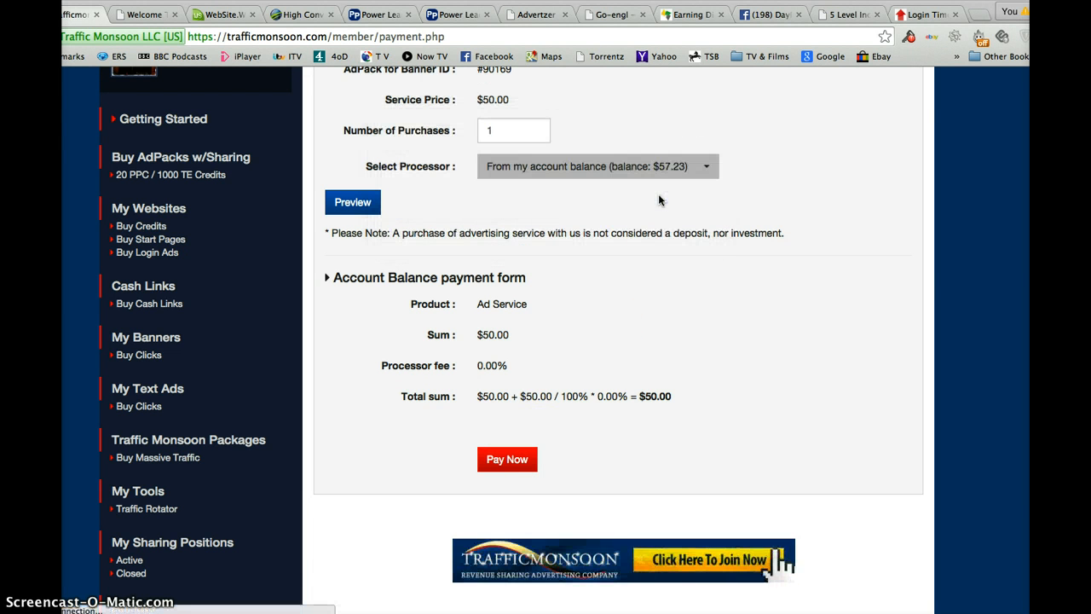
left_click(506, 459)
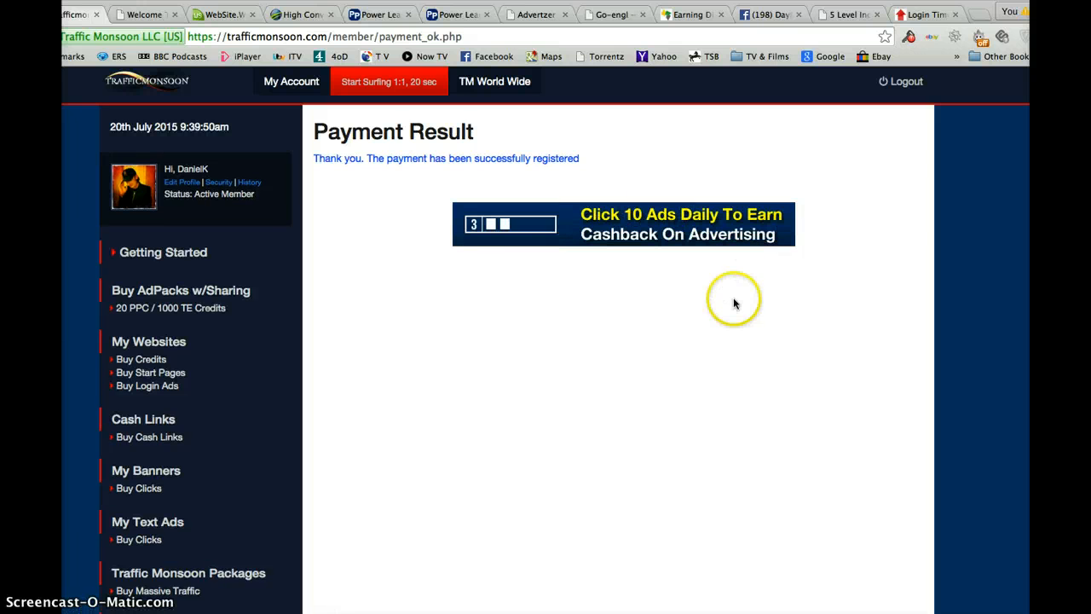
mouse_move(435, 388)
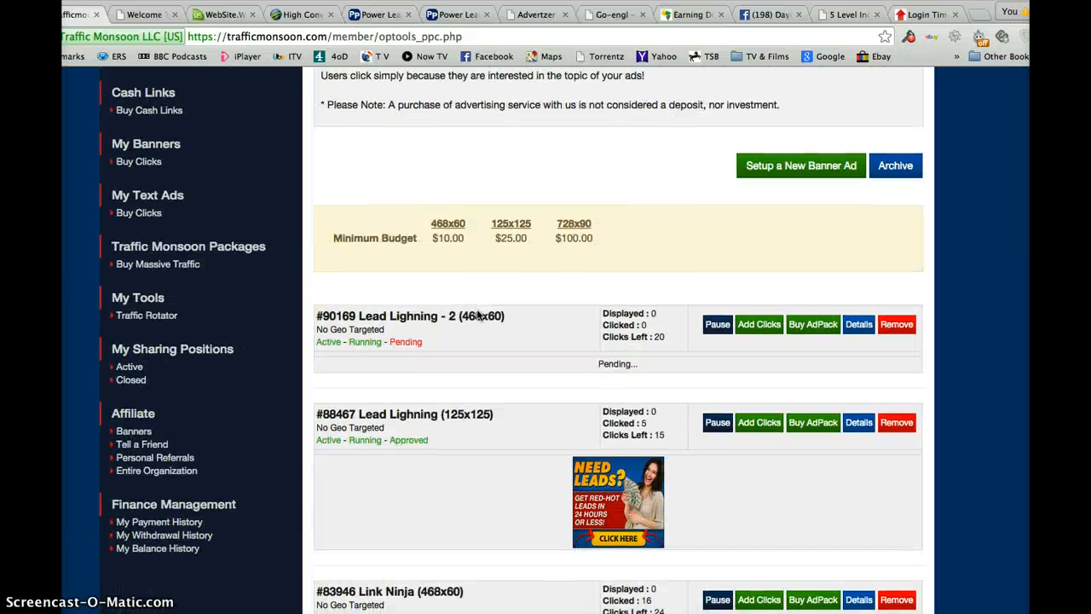
scroll("down", 3)
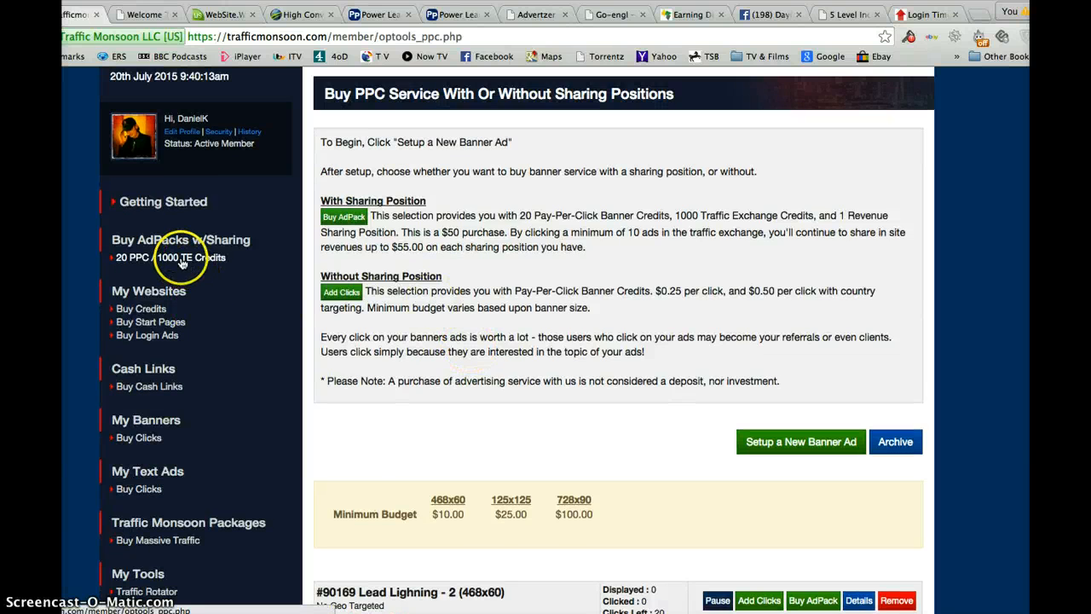
scroll("down", 3)
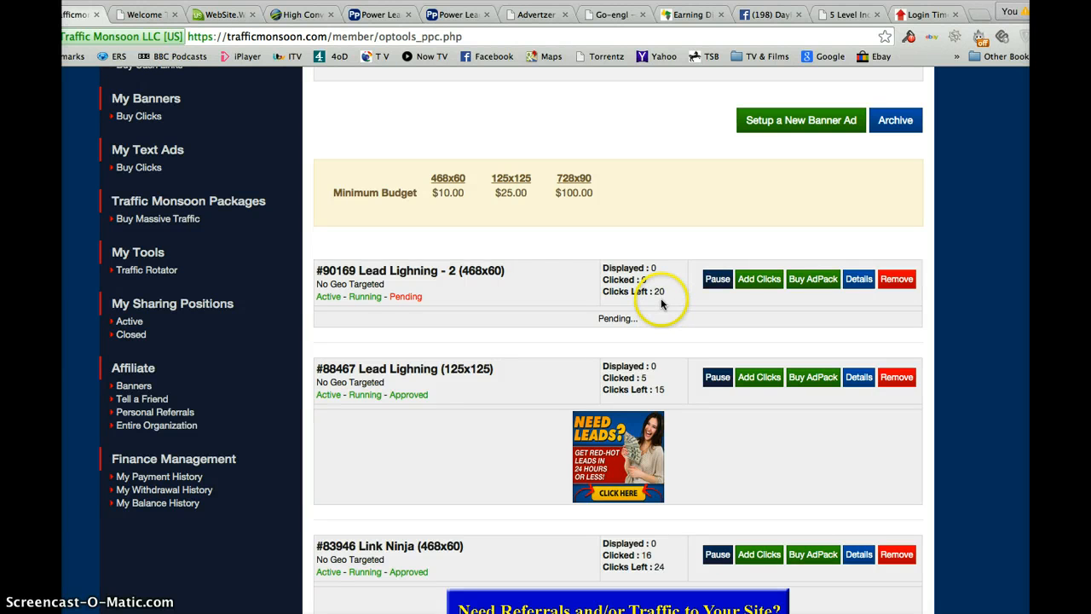
mouse_move(668, 304)
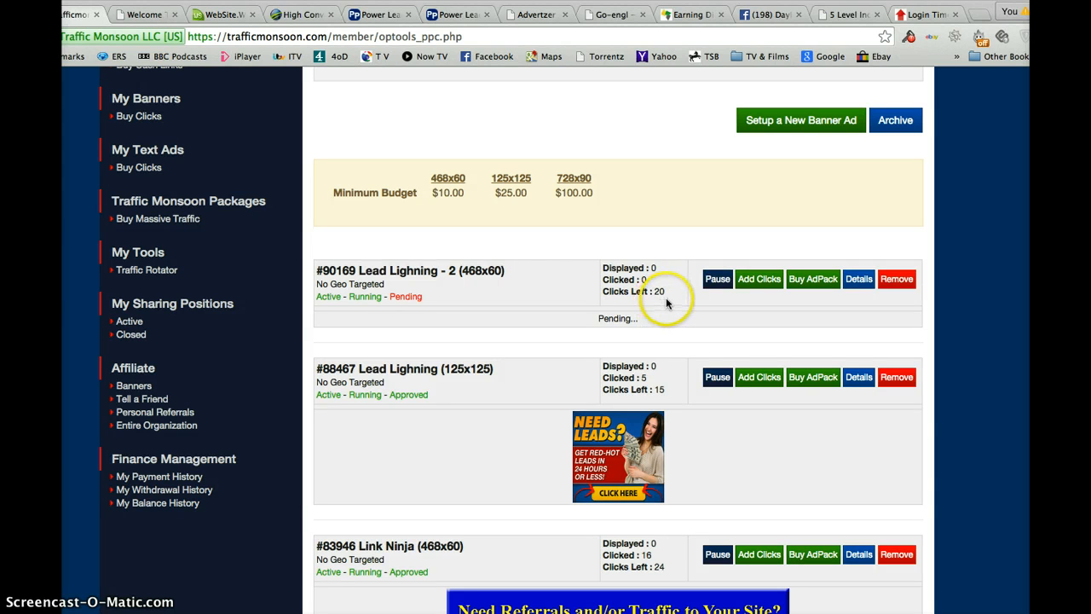
mouse_move(694, 237)
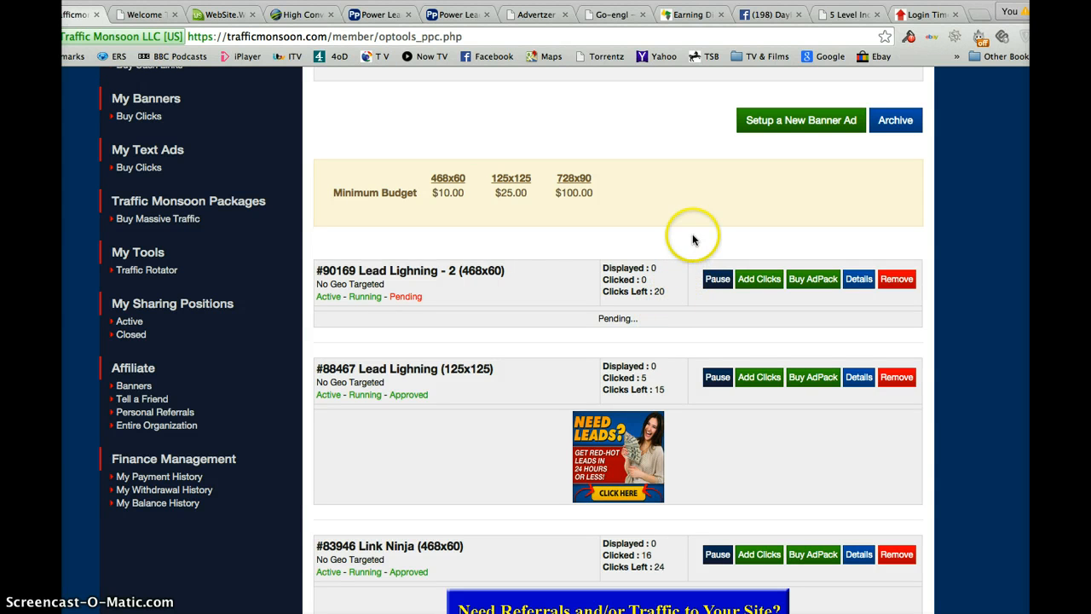
mouse_move(692, 238)
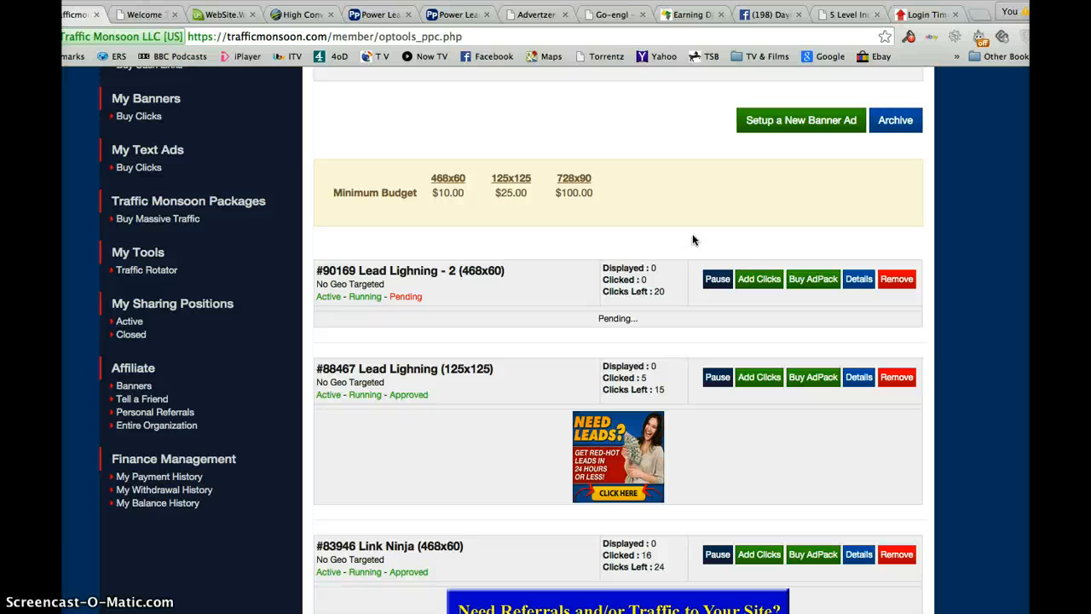
scroll("down", 3)
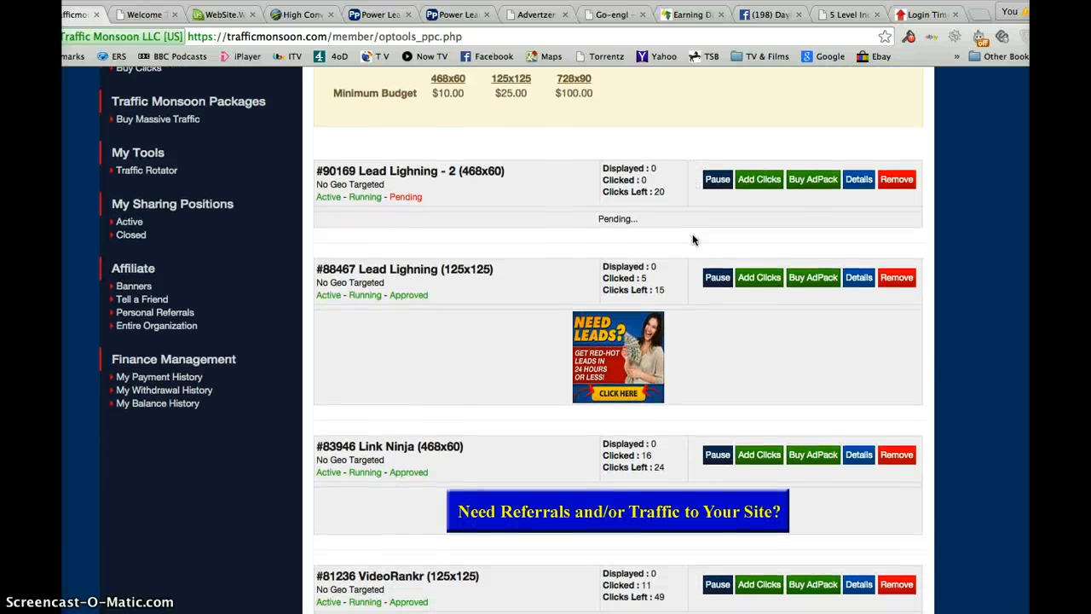
scroll("down", 3)
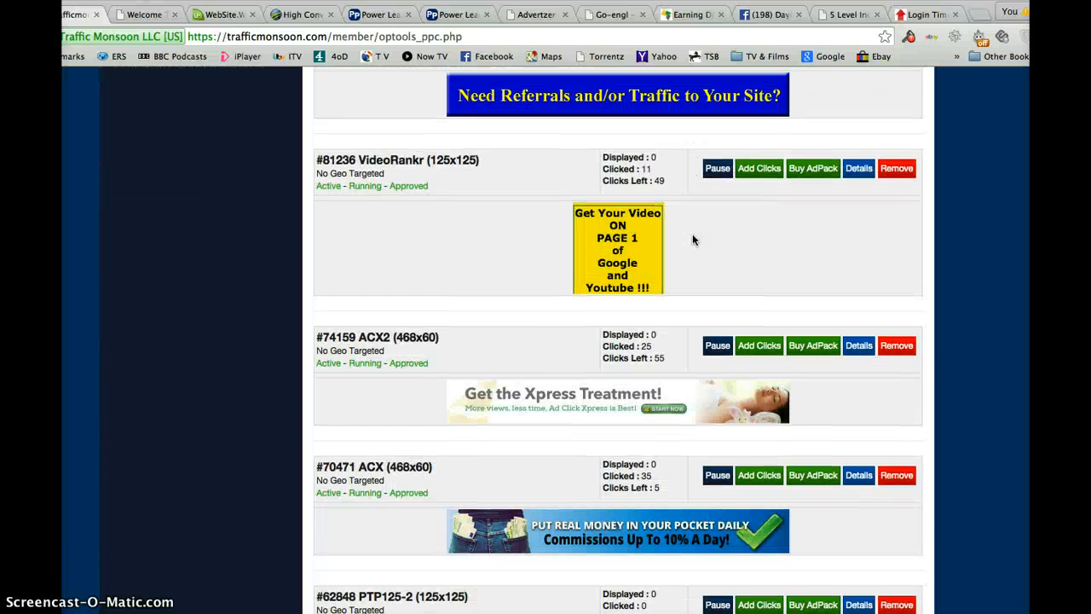
scroll("down", 3)
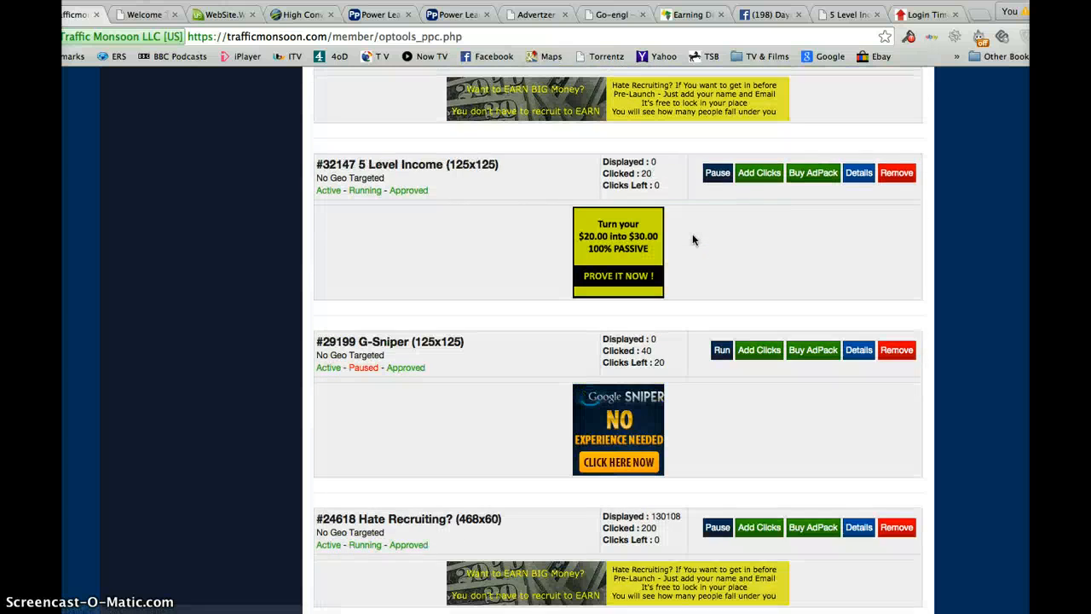
scroll("down", 3)
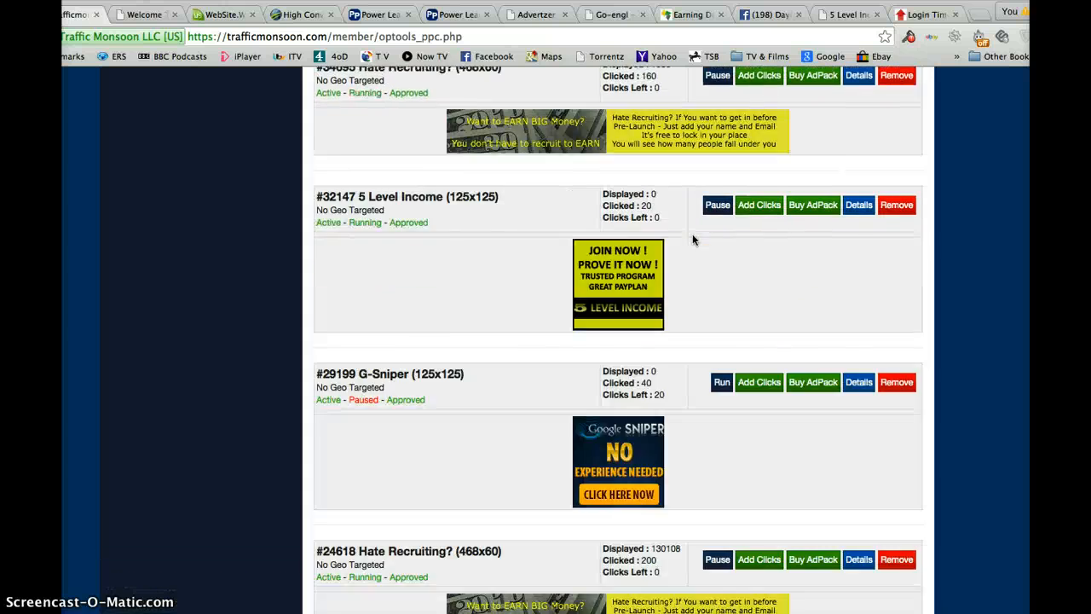
scroll("down", 3)
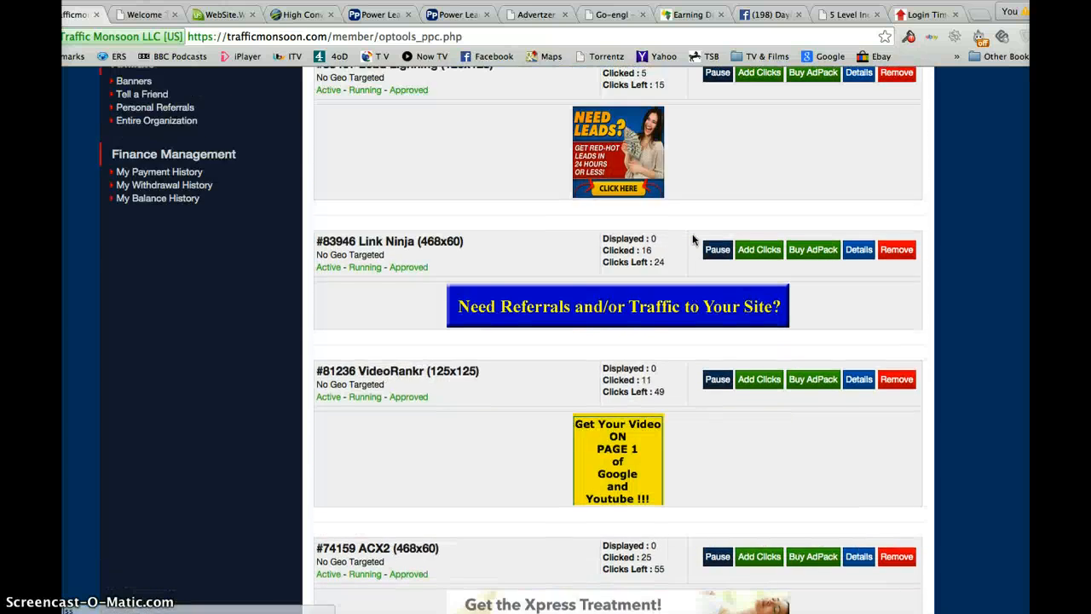